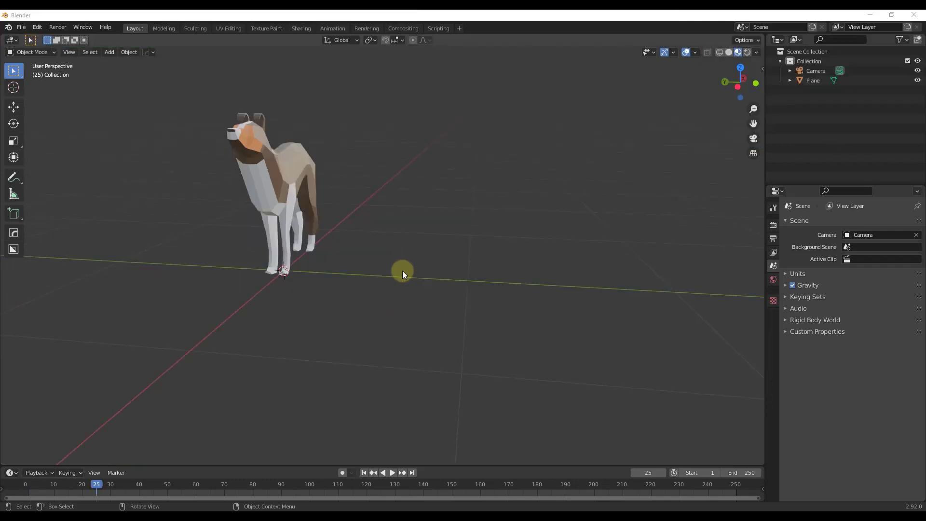
mouse_move(449, 279)
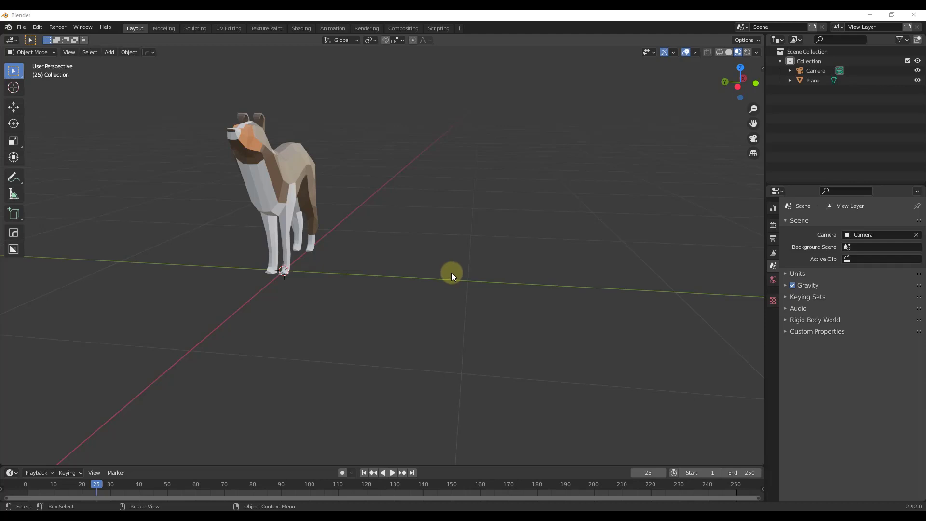
mouse_move(452, 273)
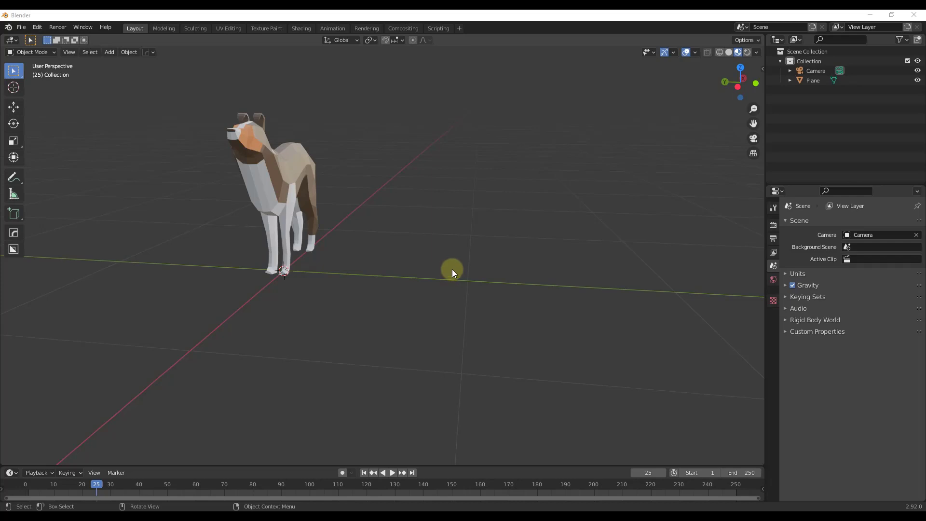
mouse_move(465, 293)
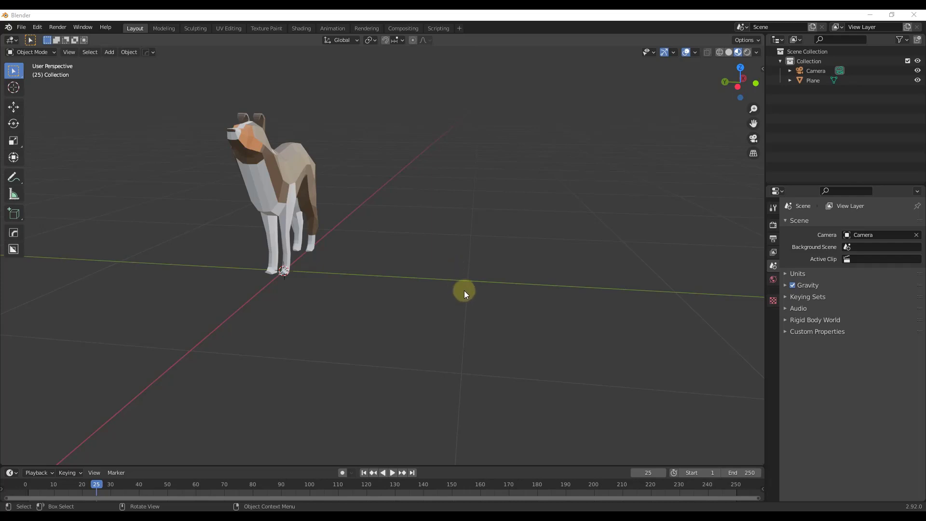
Step: Add a plane away from the dog and extrude its edge into the road's cross-section profile
scroll(down, 3)
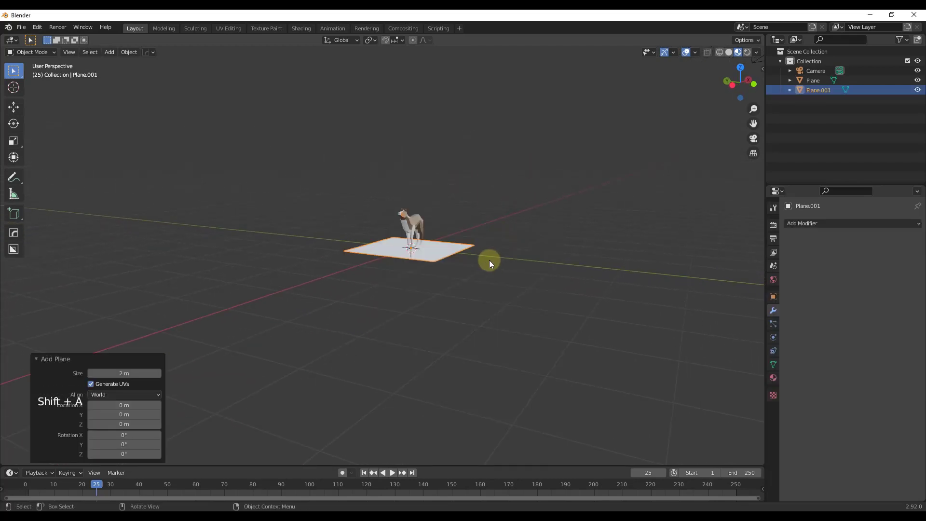
key(r)
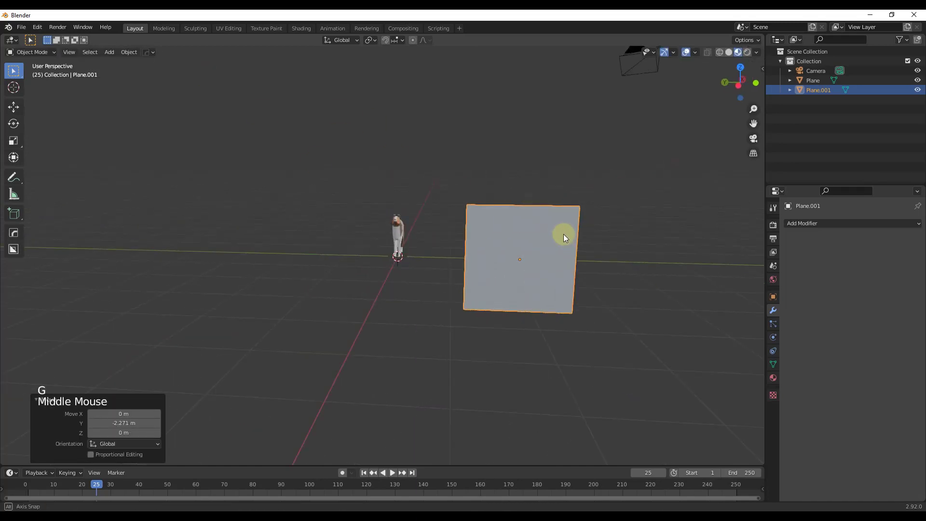
key(Tab)
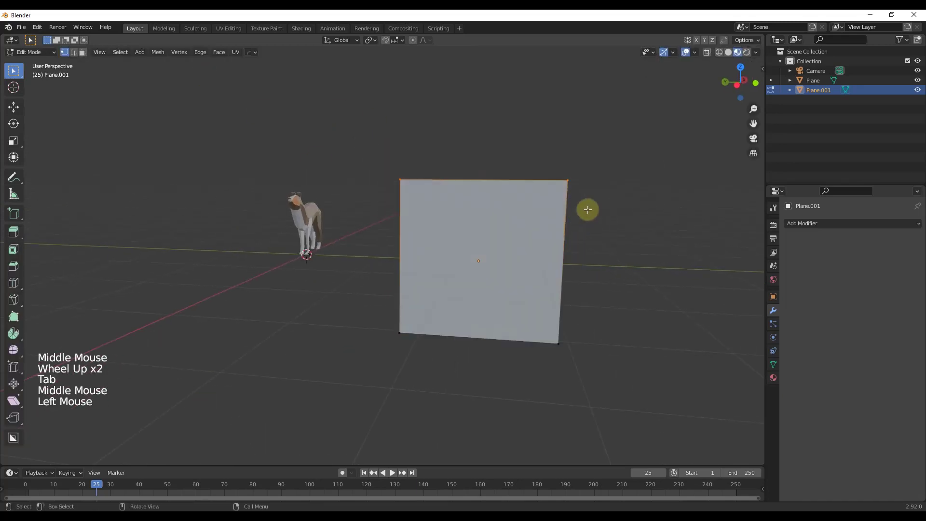
key(g)
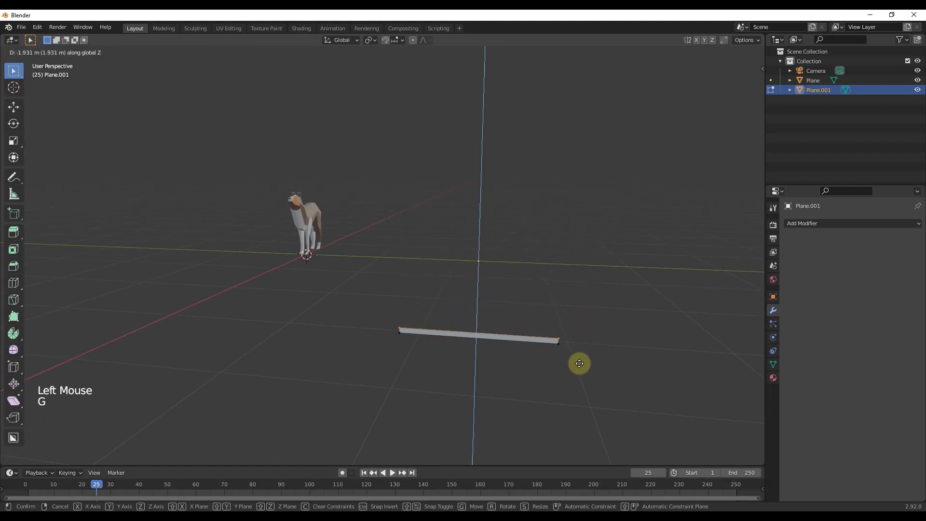
click(578, 364)
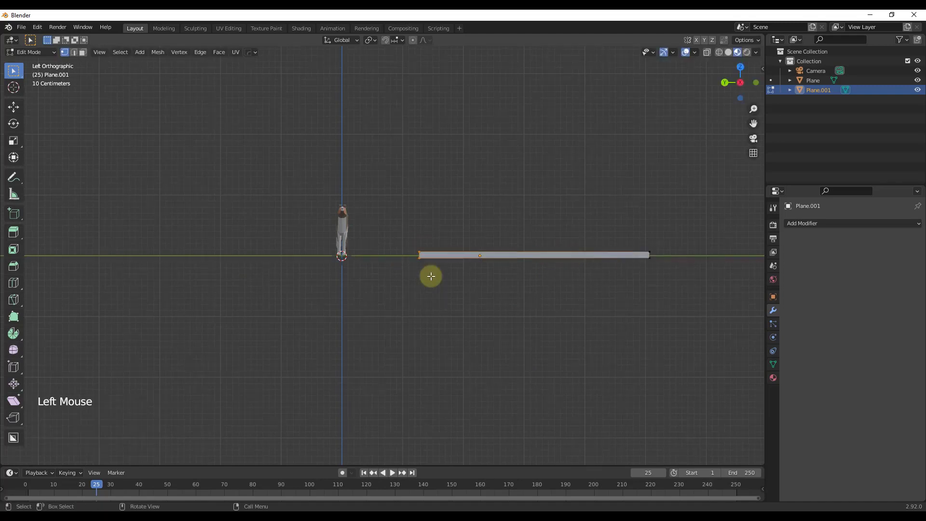
scroll(down, 3)
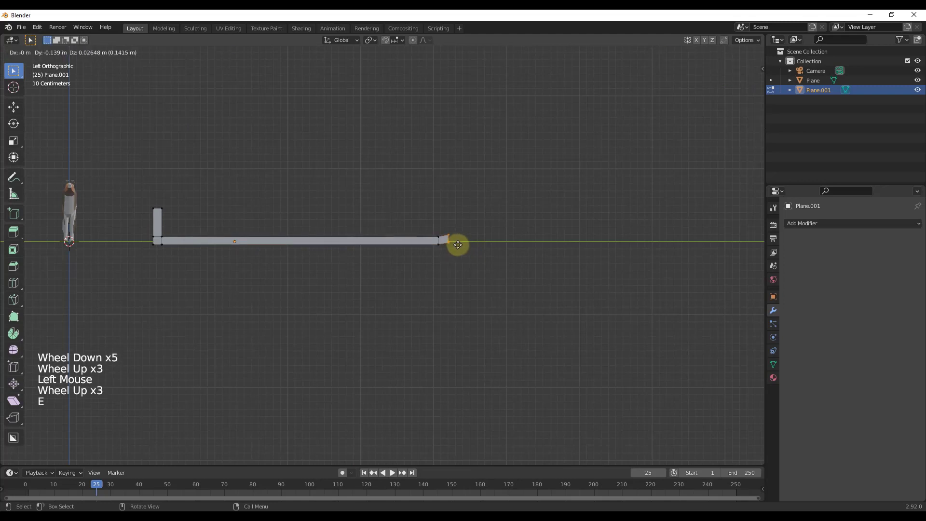
click(454, 240)
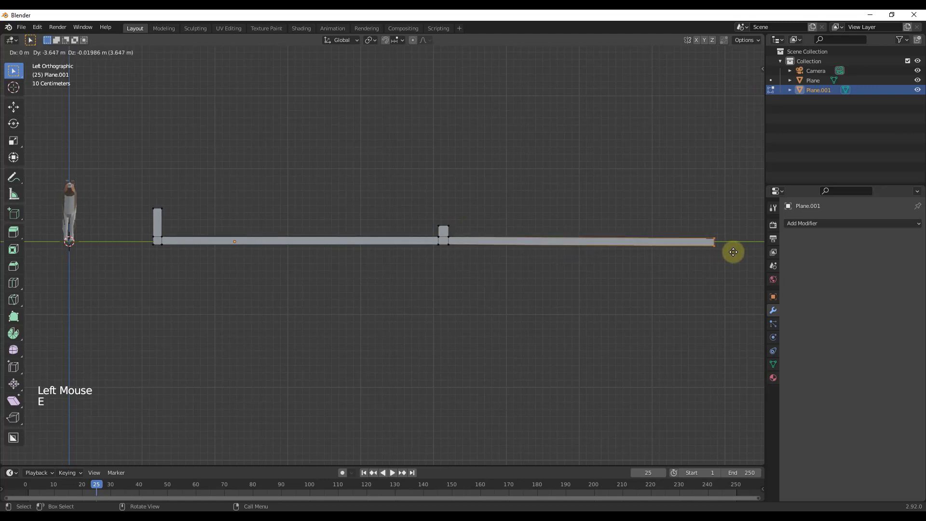
Step: Extrude barrier posts at the profile ends, then extrude the whole profile into a wide road deck
scroll(down, 3)
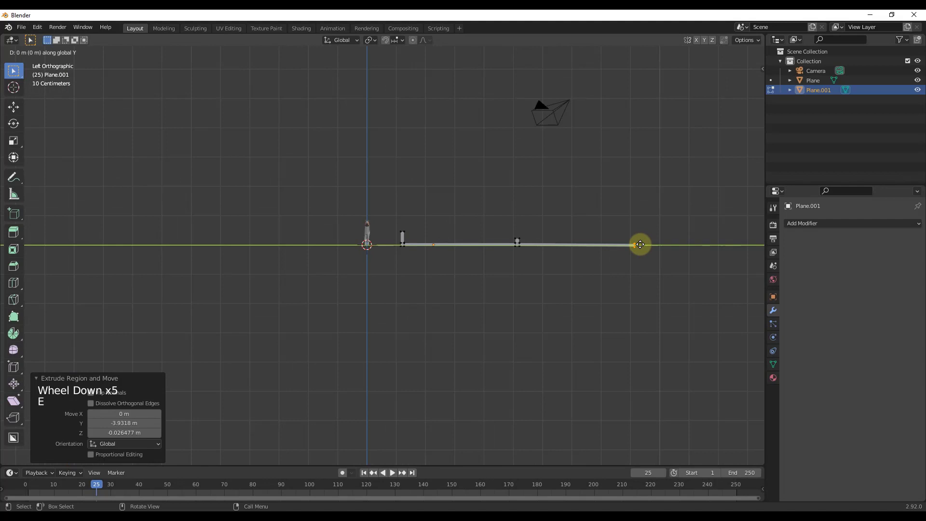
scroll(up, 3)
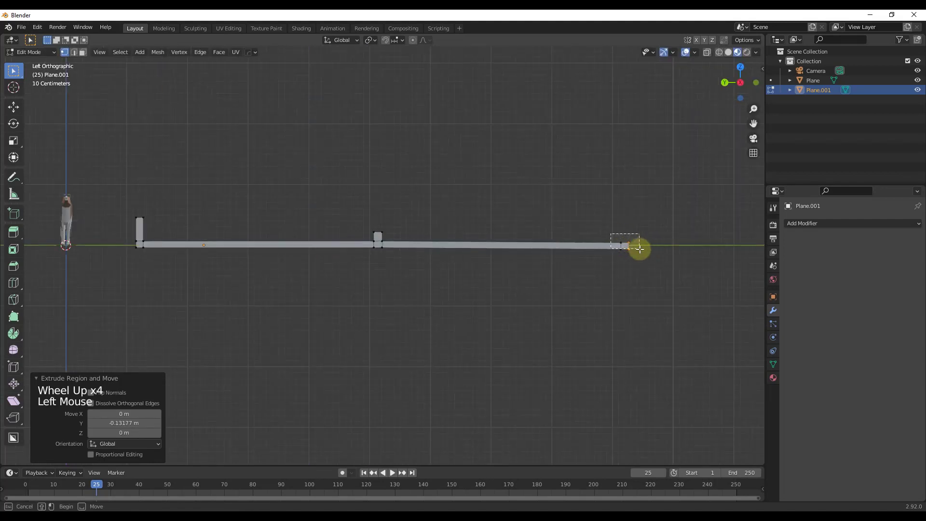
key(e)
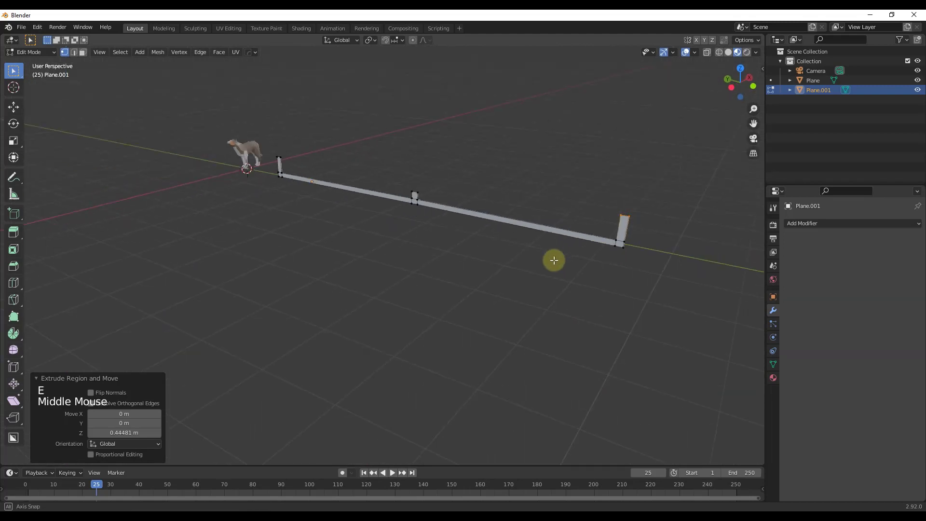
scroll(down, 3)
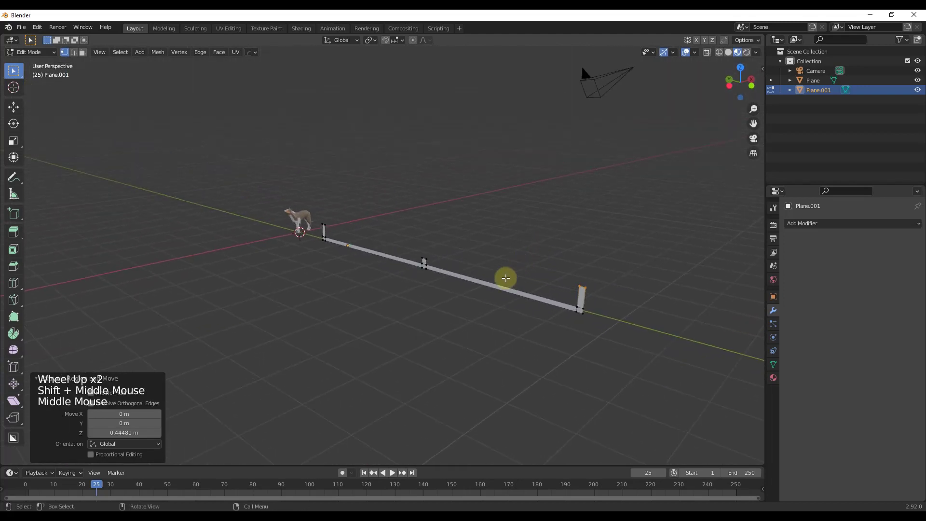
key(a)
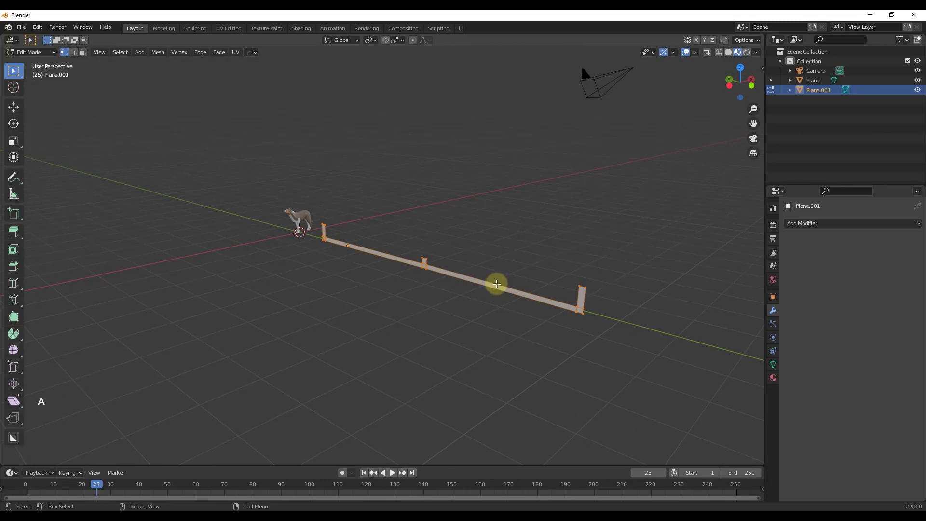
key(e)
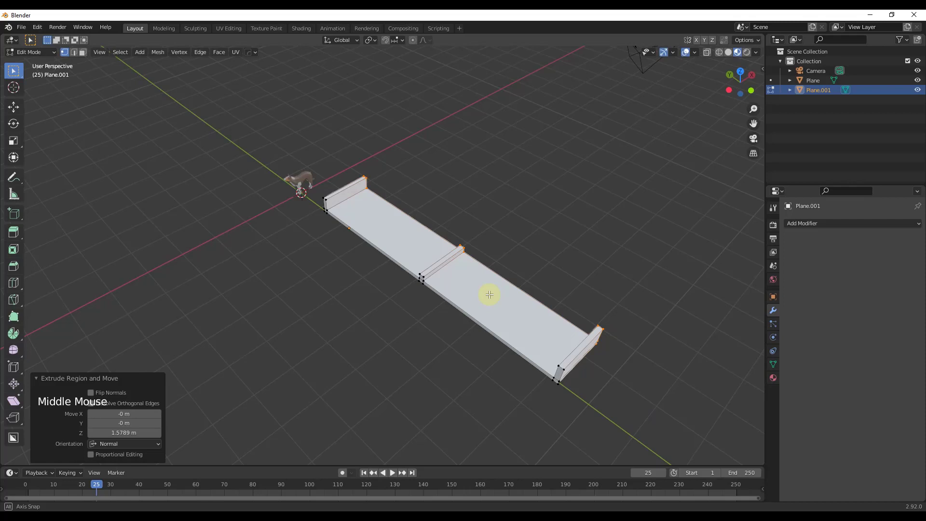
key(Tab)
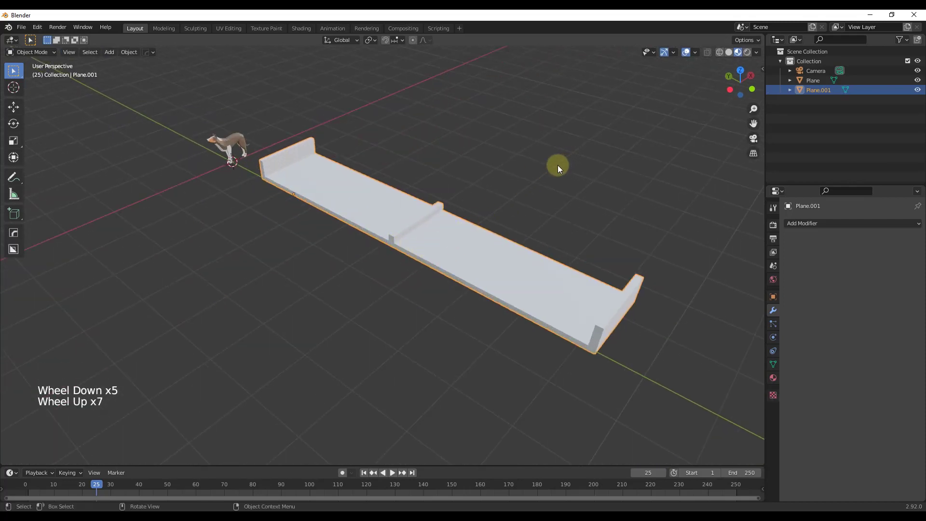
Step: Add a Bezier curve, place it below the road piece and enter edit mode on its points
scroll(down, 3)
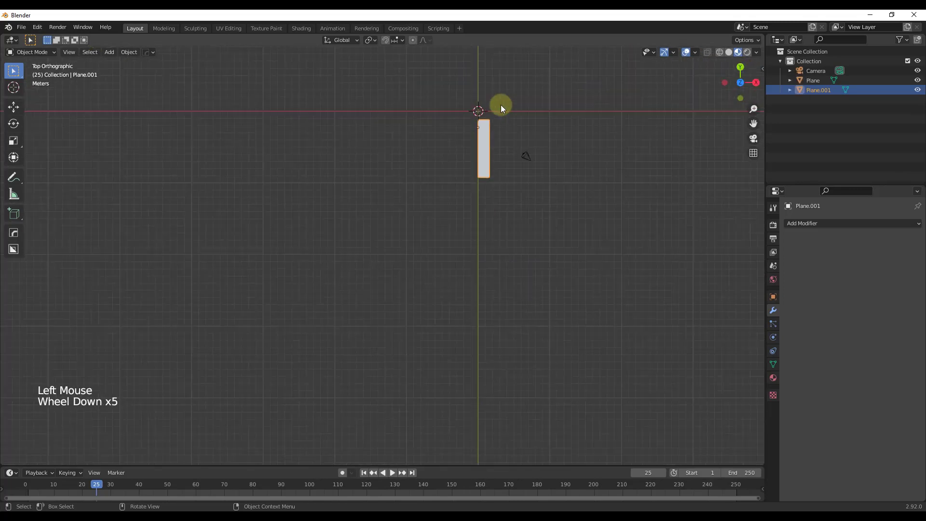
scroll(up, 3)
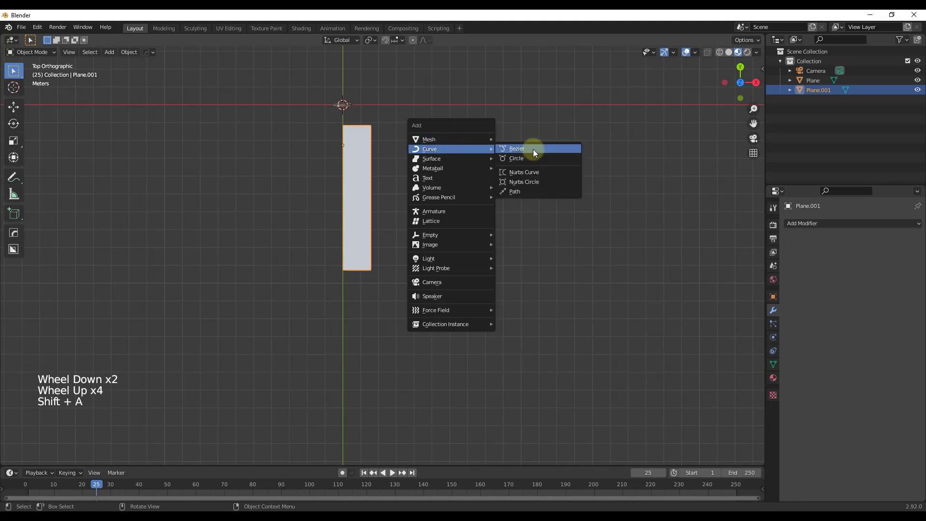
click(516, 149)
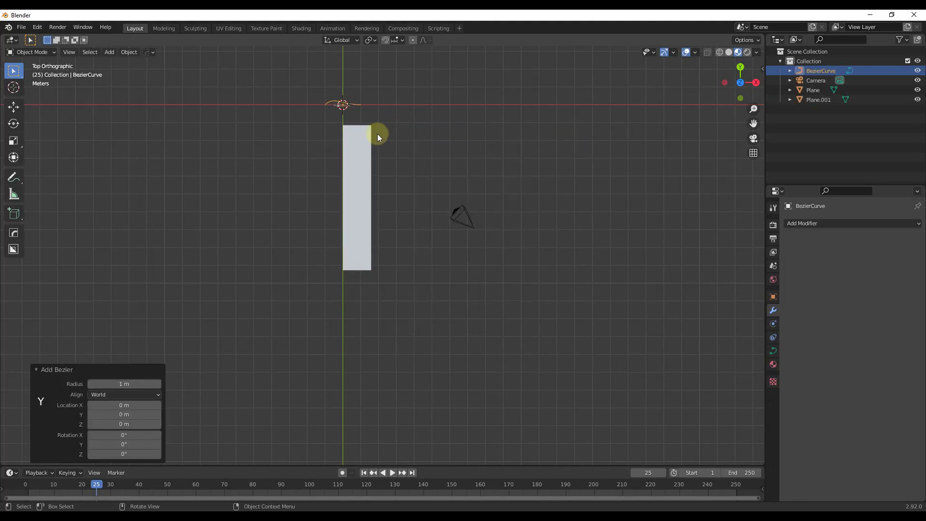
key(g)
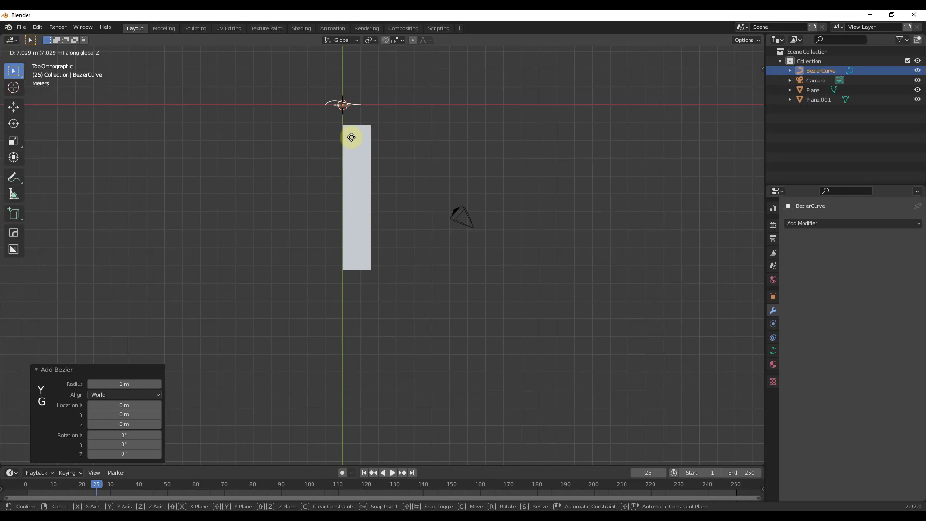
click(371, 359)
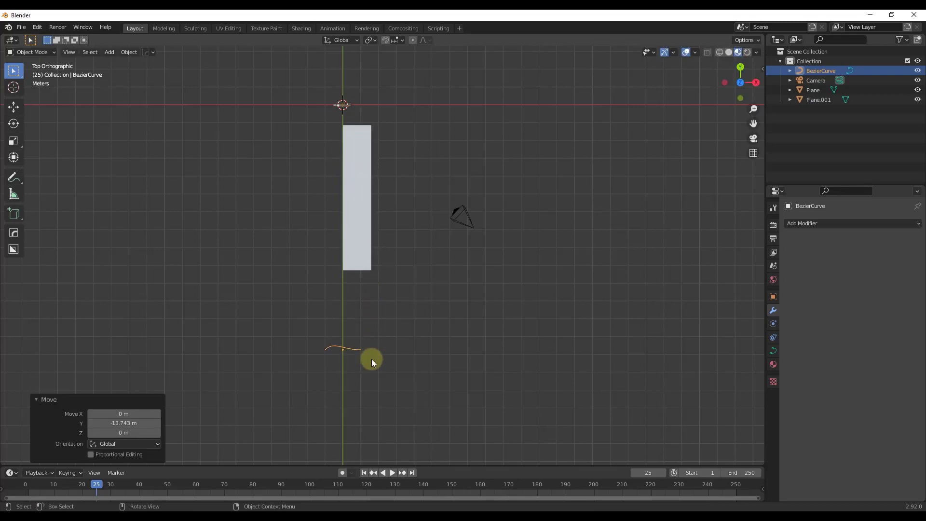
key(Tab)
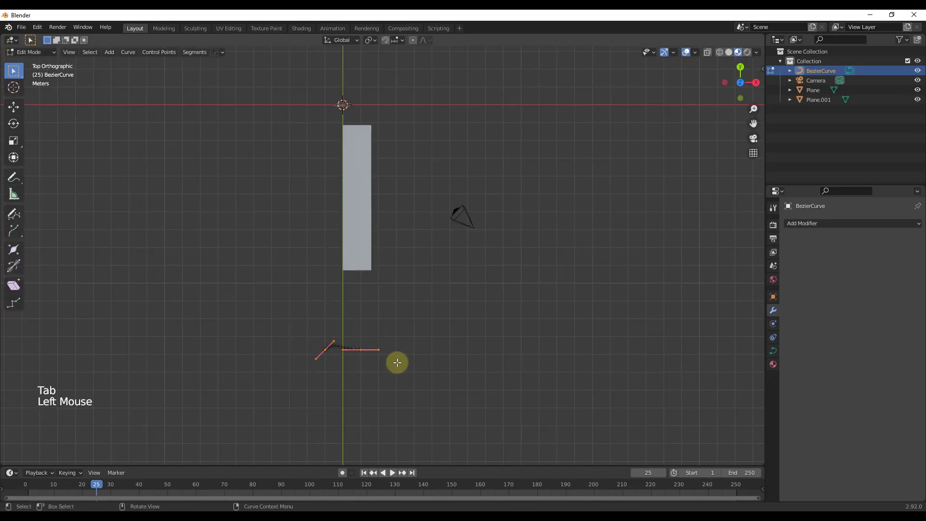
key(x)
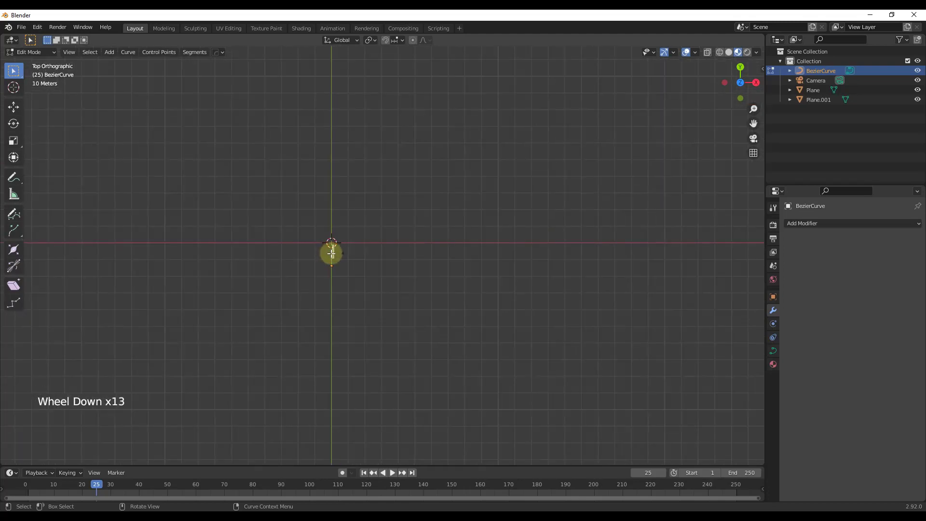
Step: Sketch a freehand sweeping path from the road's end with the Draw tool and finish editing
scroll(down, 3)
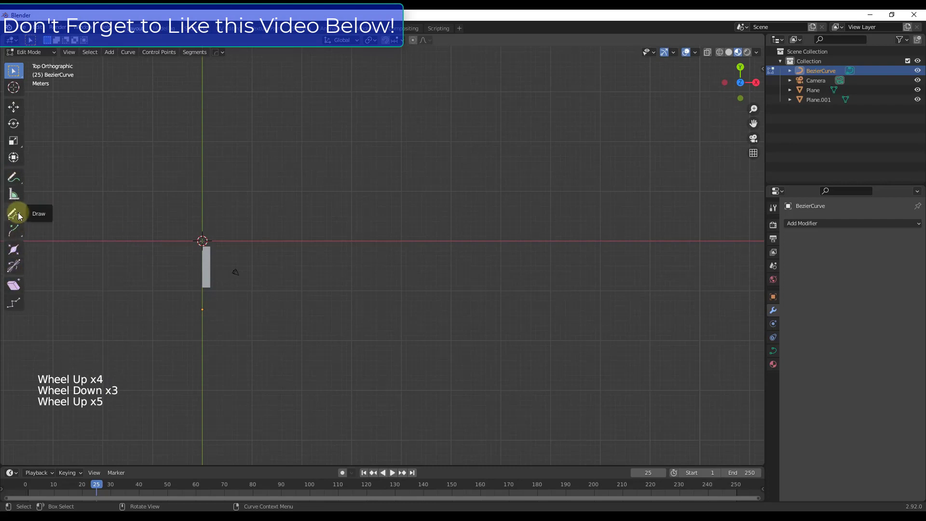
mouse_move(14, 214)
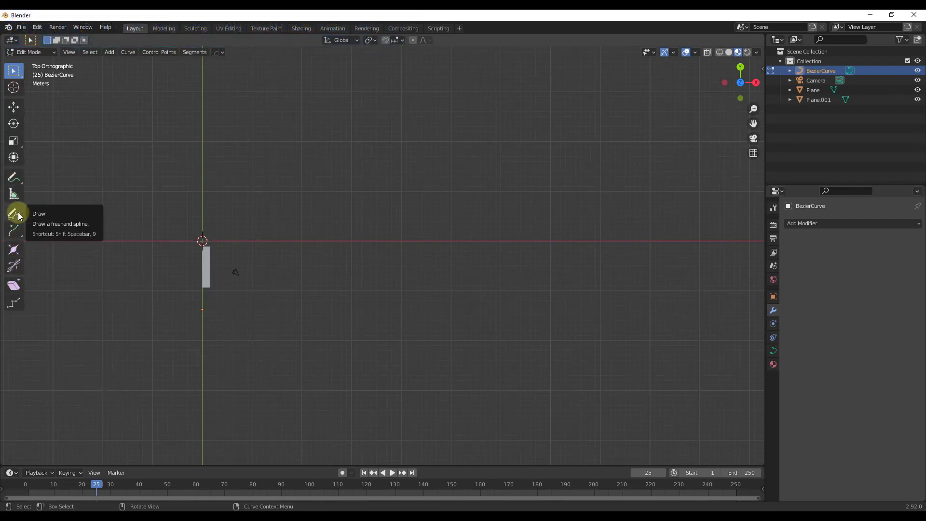
click(12, 214)
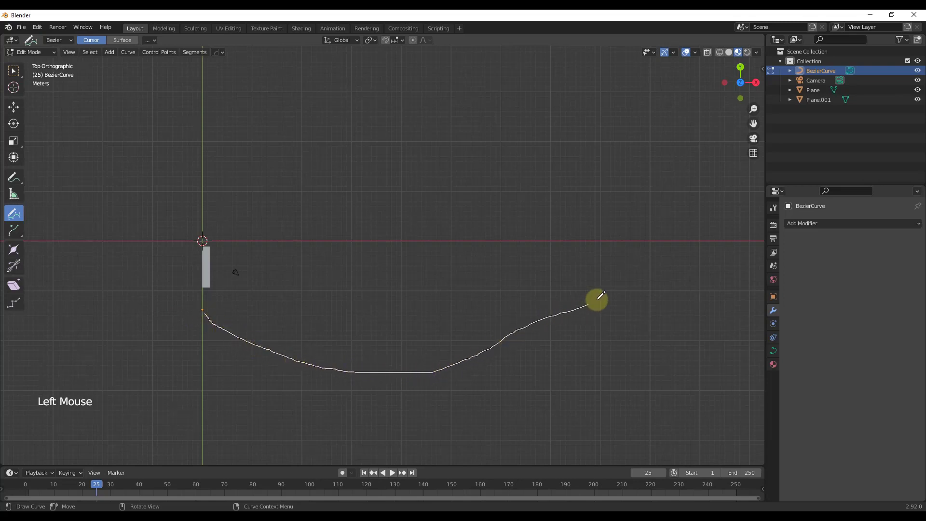
click(425, 328)
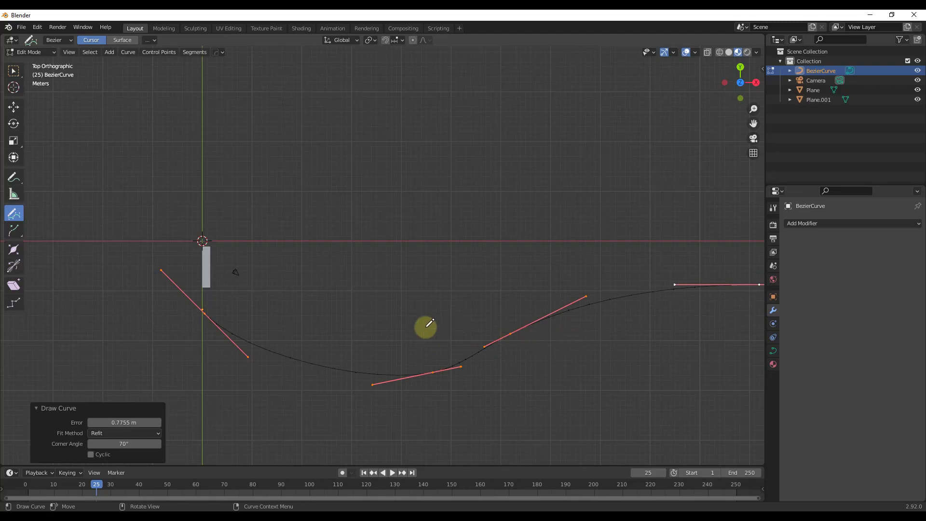
mouse_move(632, 295)
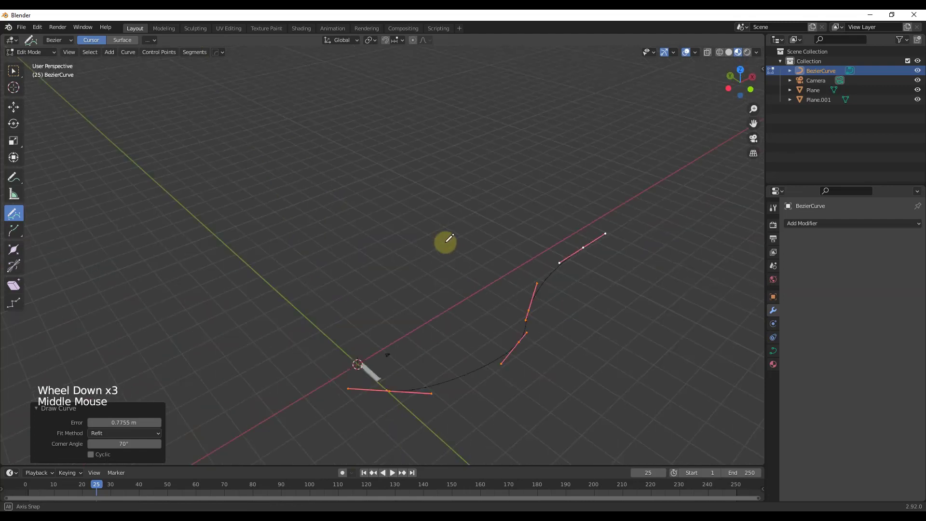
key(Tab)
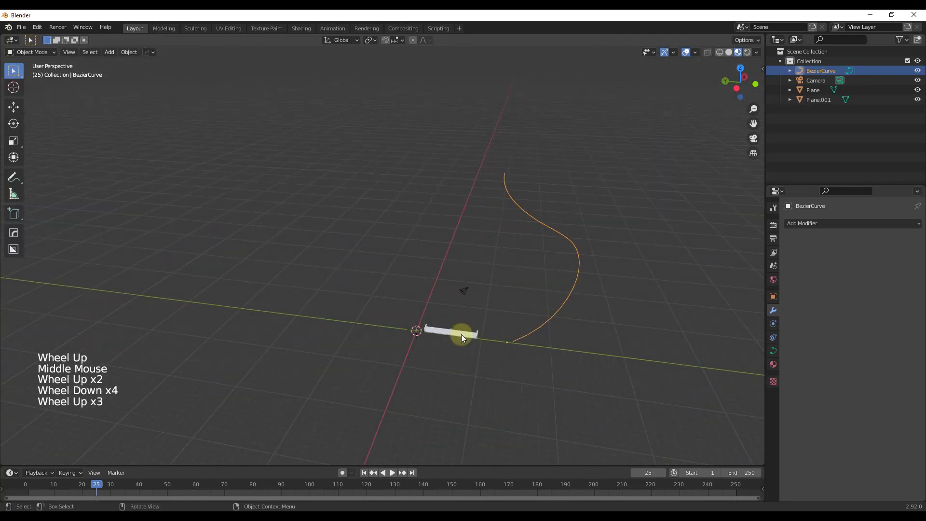
Step: Select Plane.001 and move it along Y to the curve's starting point
click(461, 334)
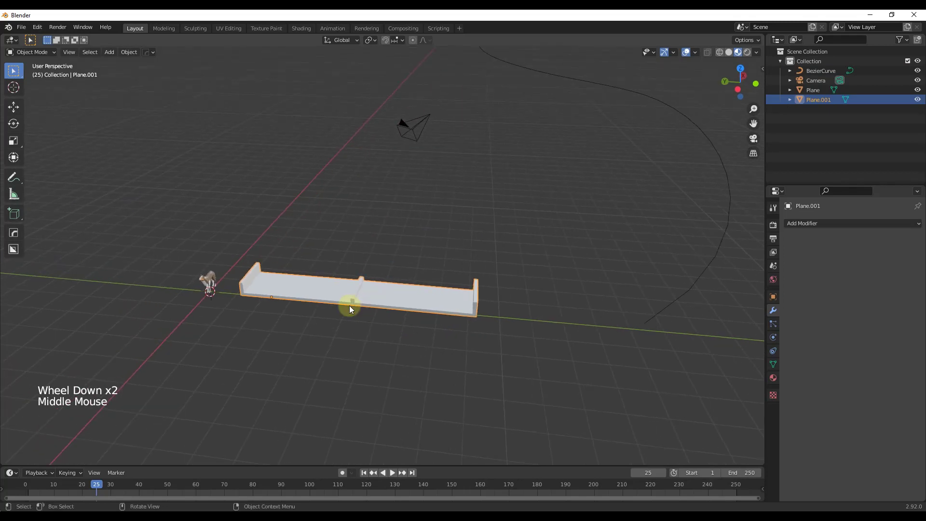
scroll(down, 3)
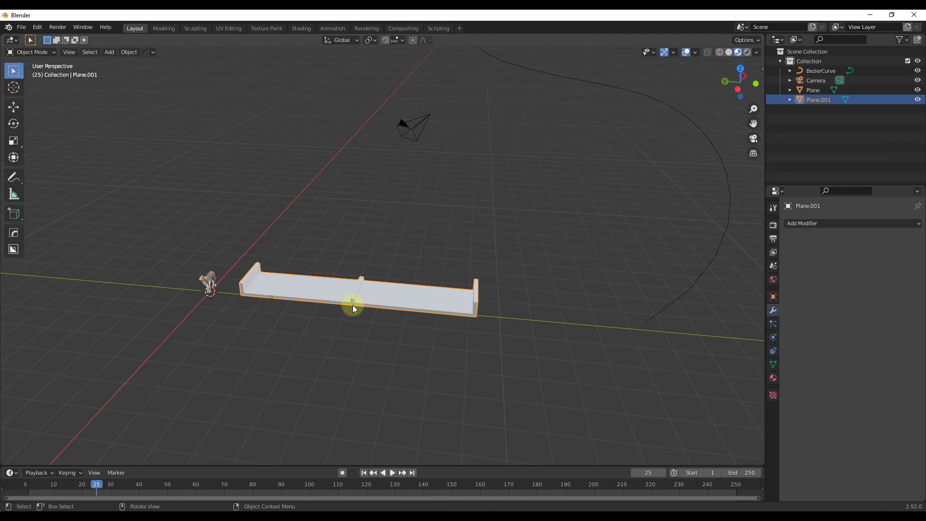
mouse_move(367, 305)
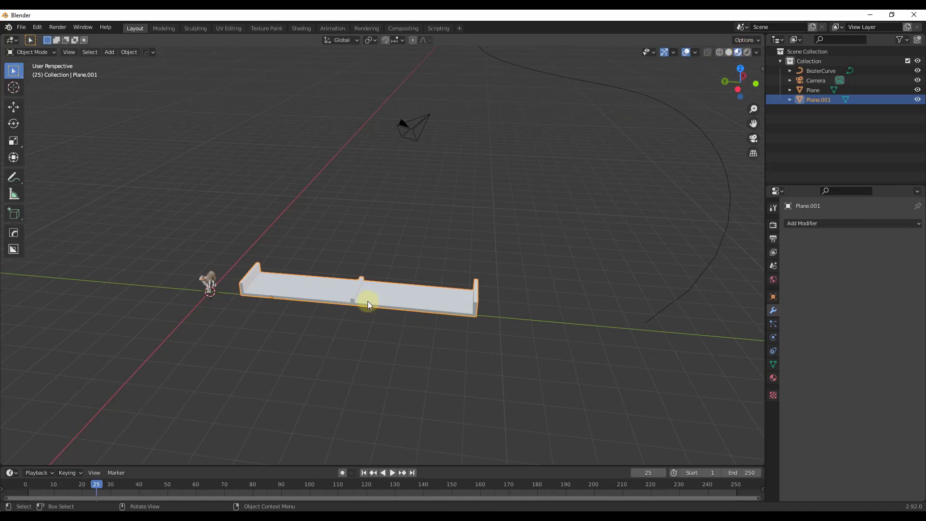
key(g)
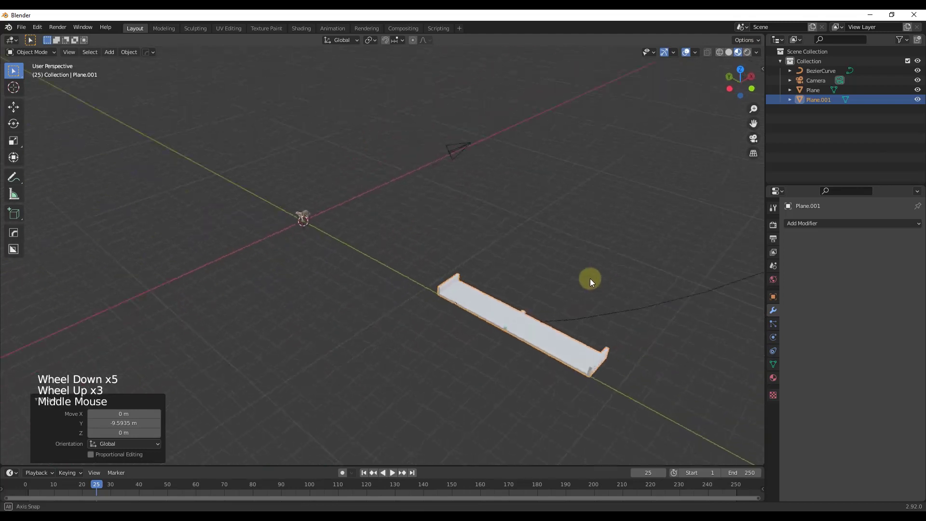
scroll(down, 3)
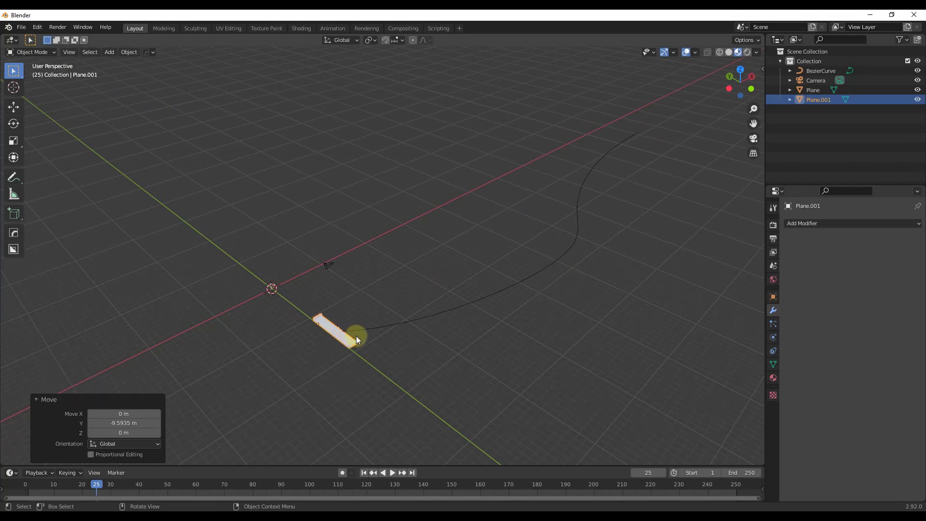
Step: Add a Curve modifier to Plane.001 with BezierCurve as its Curve Object
click(802, 223)
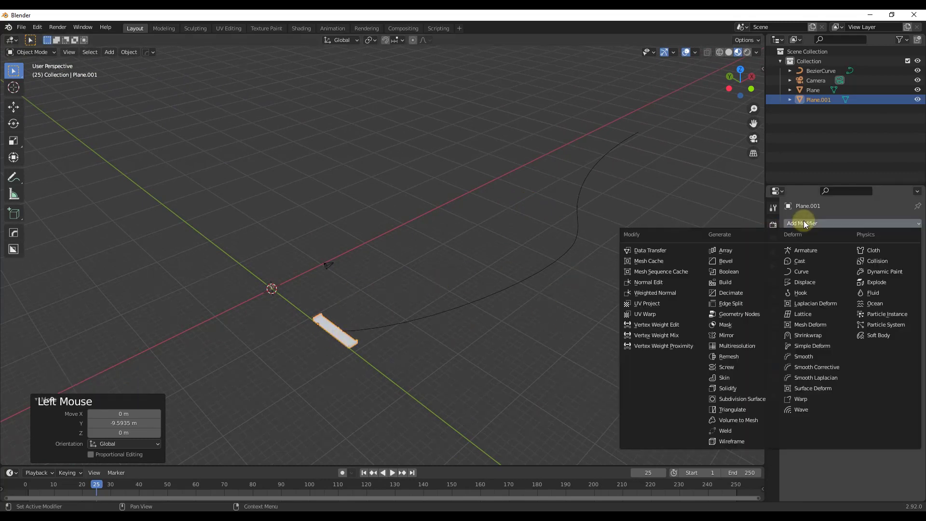
click(800, 271)
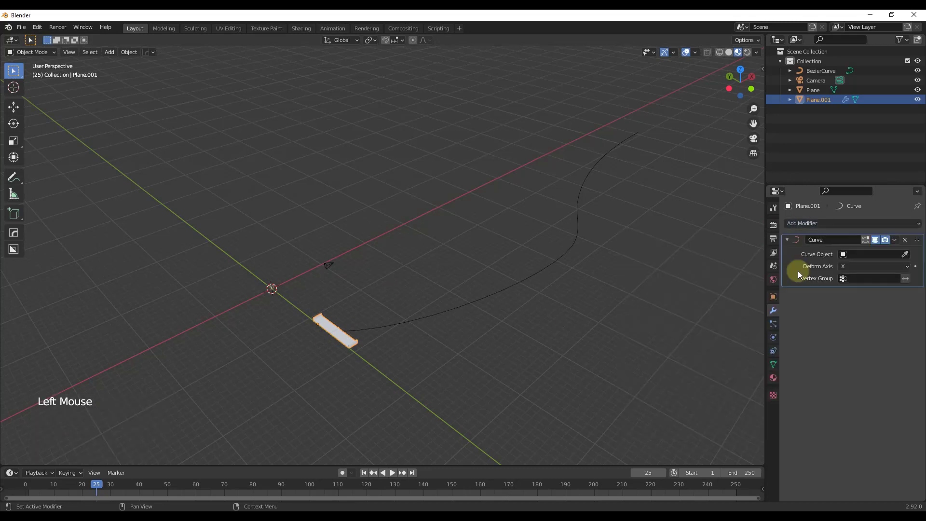
click(904, 254)
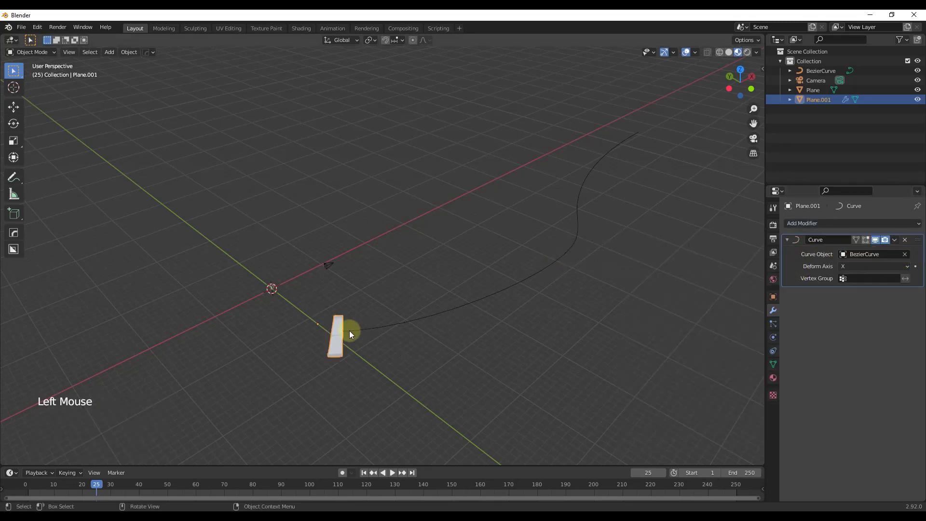
scroll(up, 3)
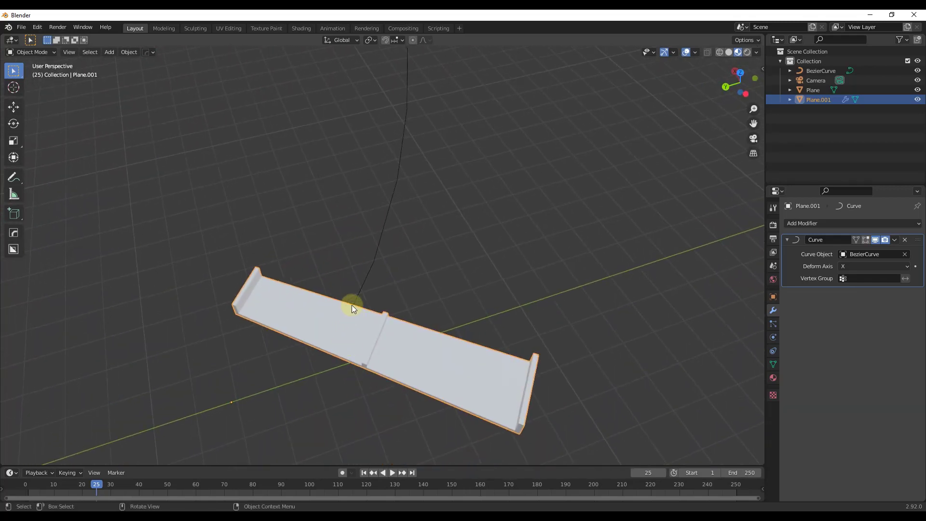
Step: Enable Affect Only Origins and move Plane.001's origin along Y to the middle of the road slice
key(Tab)
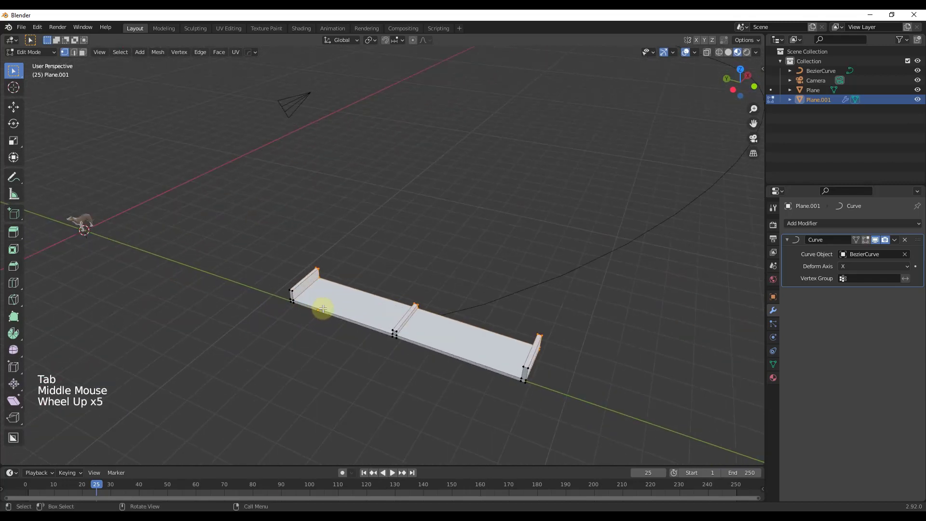
key(Tab)
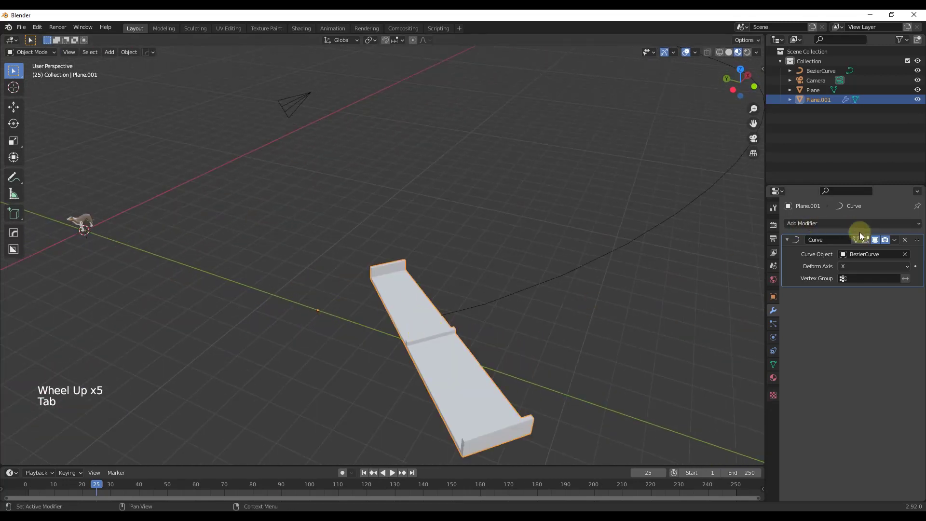
scroll(down, 3)
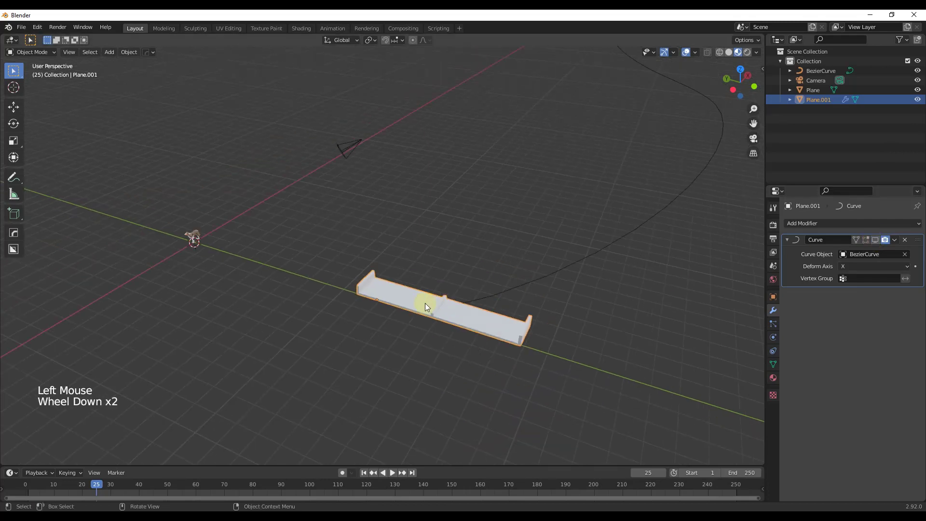
scroll(up, 3)
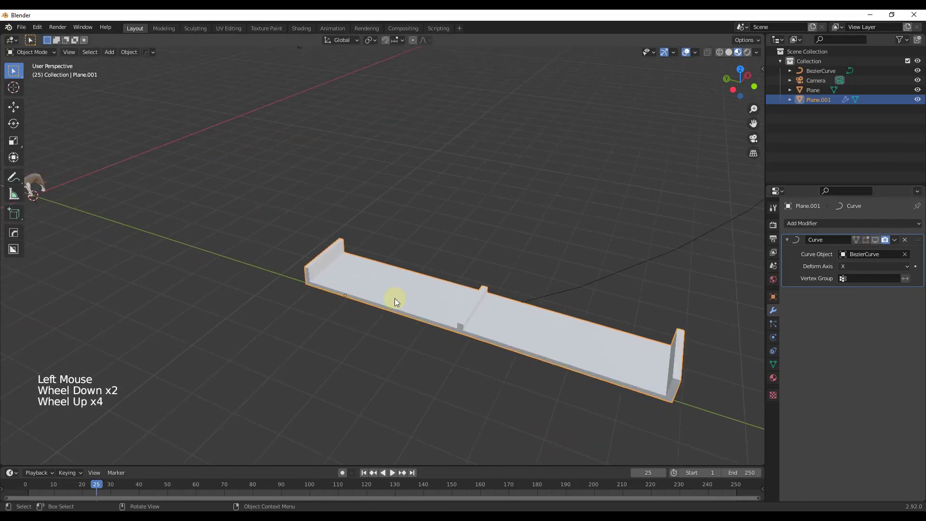
click(746, 40)
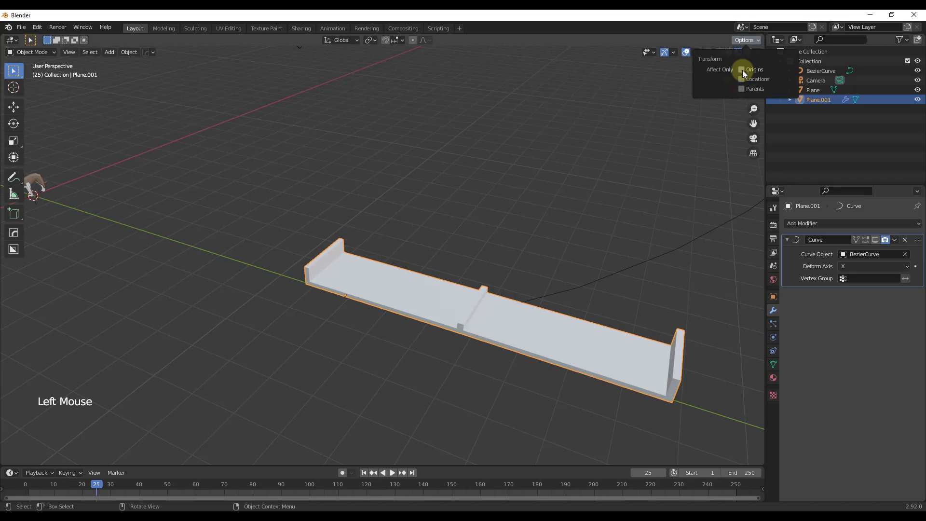
click(741, 70)
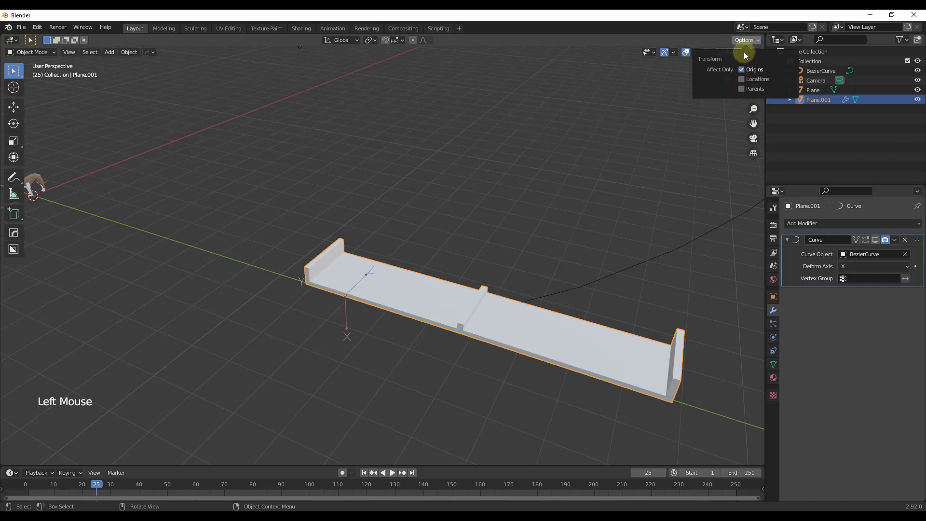
key(g)
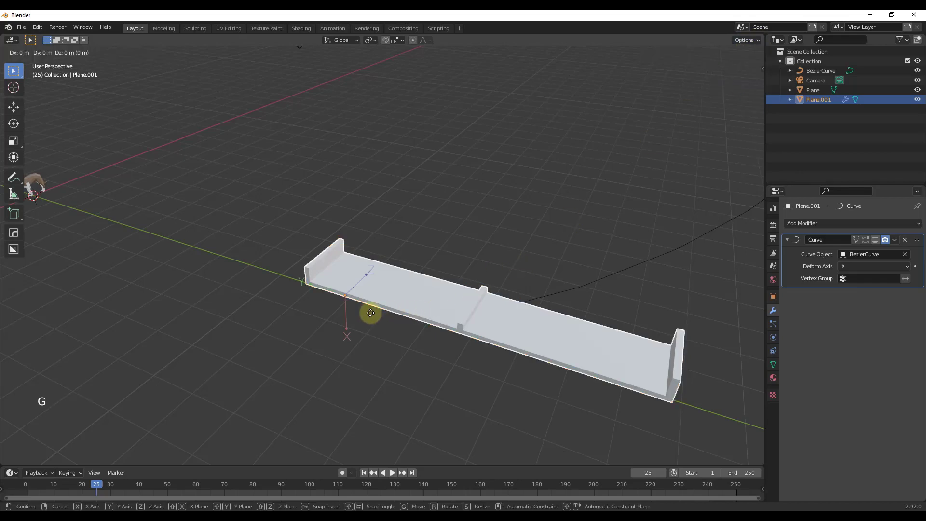
mouse_move(484, 346)
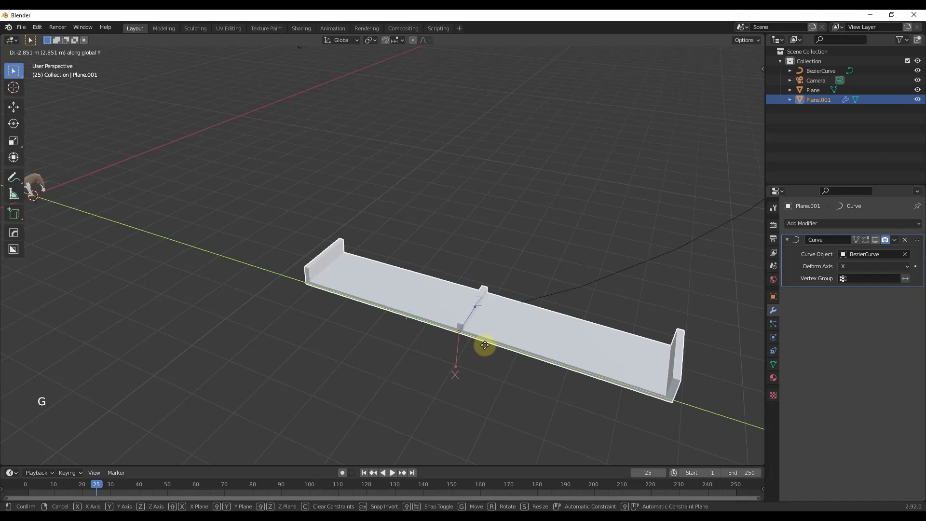
key(Tab)
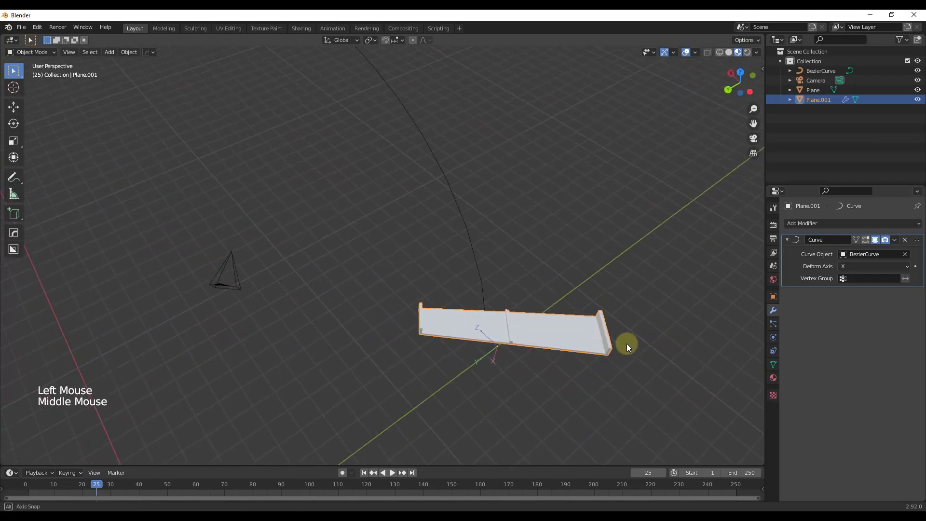
Step: Move the BezierCurve so its path begins at the middle of the road slice
key(Tab)
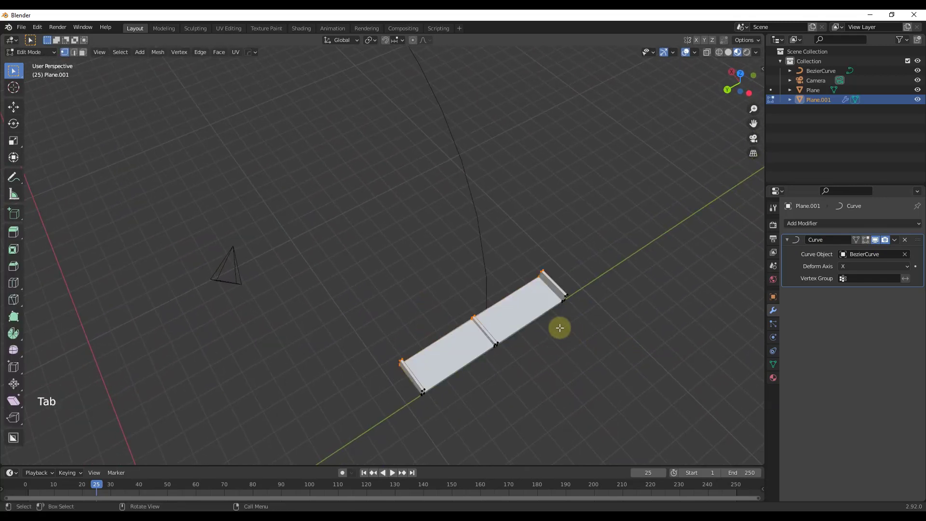
key(Tab)
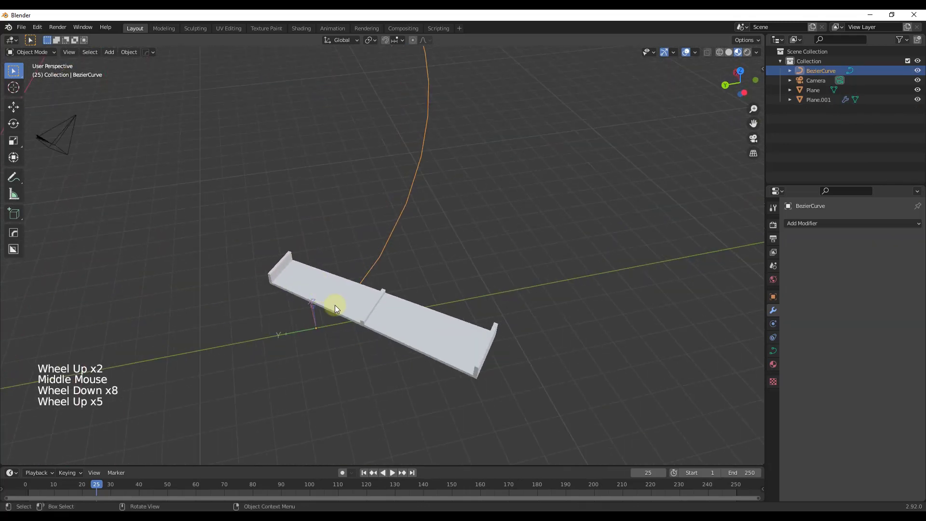
key(g)
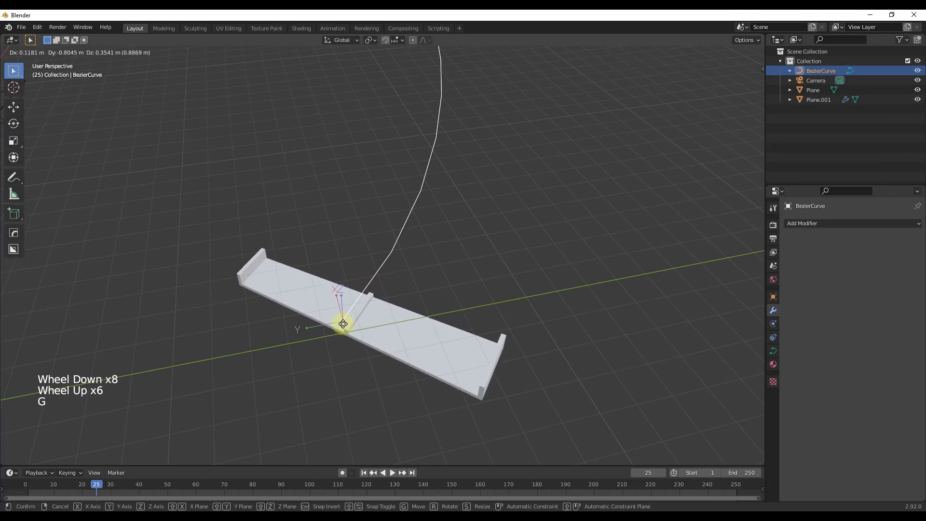
key(z)
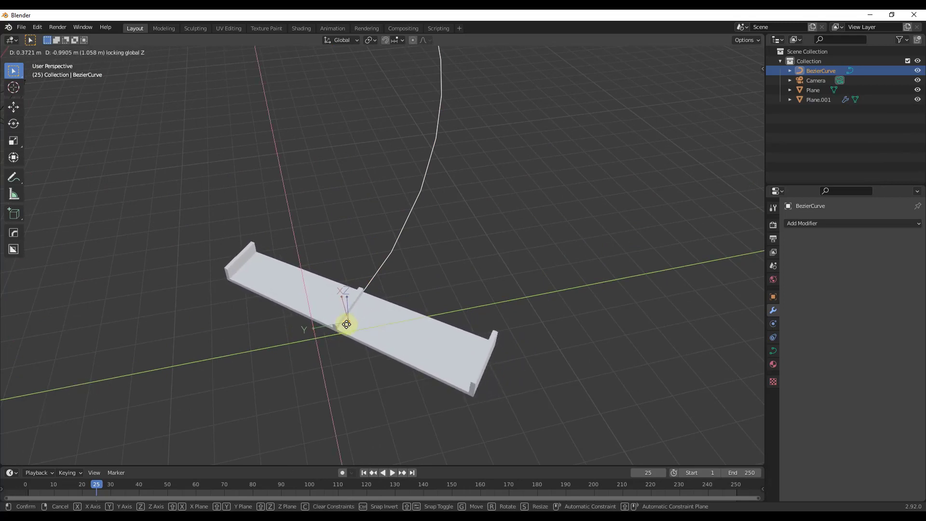
mouse_move(346, 325)
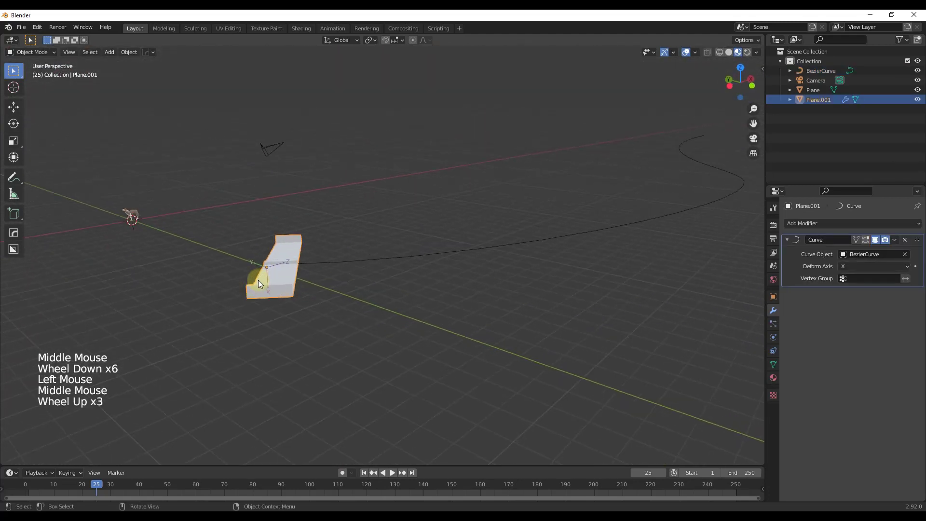
click(743, 40)
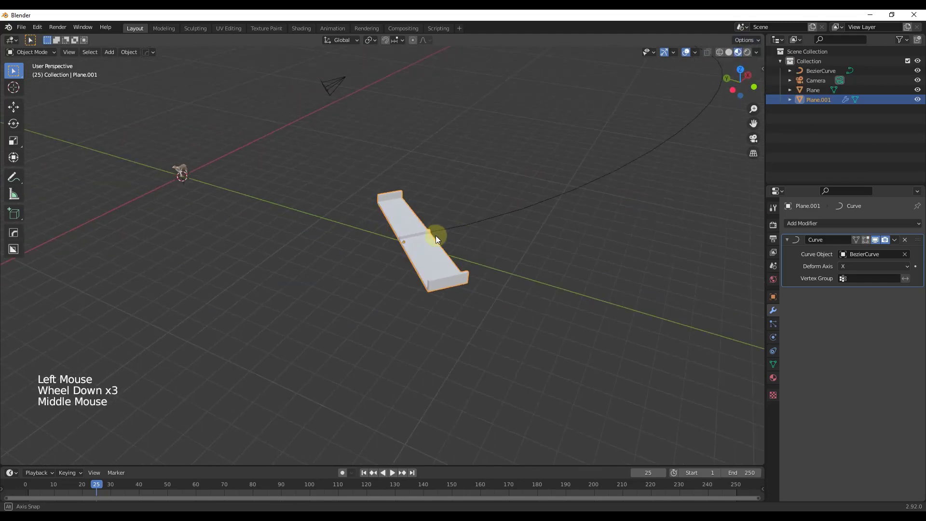
scroll(down, 3)
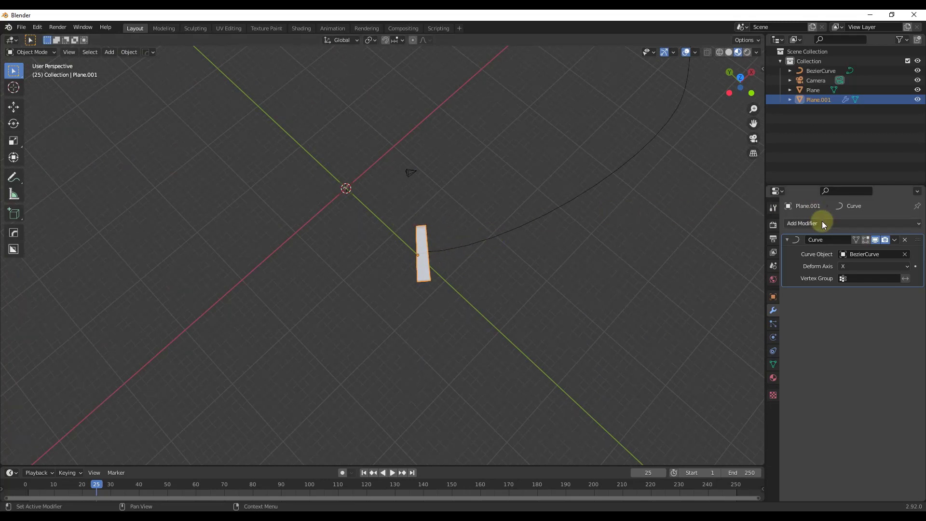
Step: Add an Array modifier with Fit Type set to Fit Curve along BezierCurve
click(802, 223)
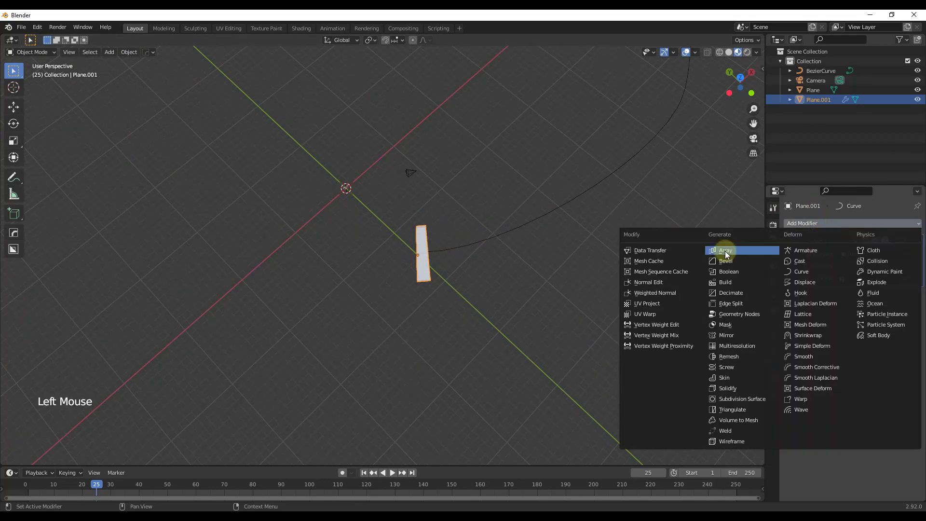
click(725, 250)
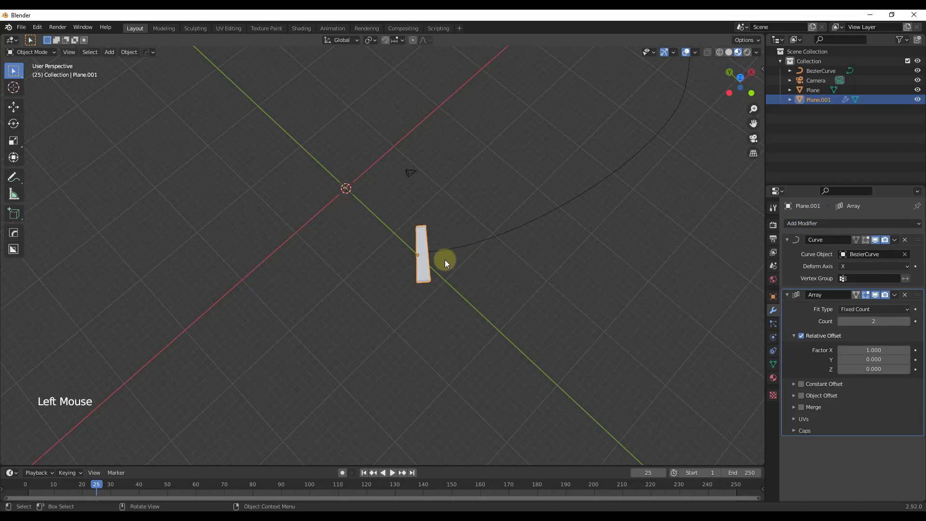
scroll(up, 3)
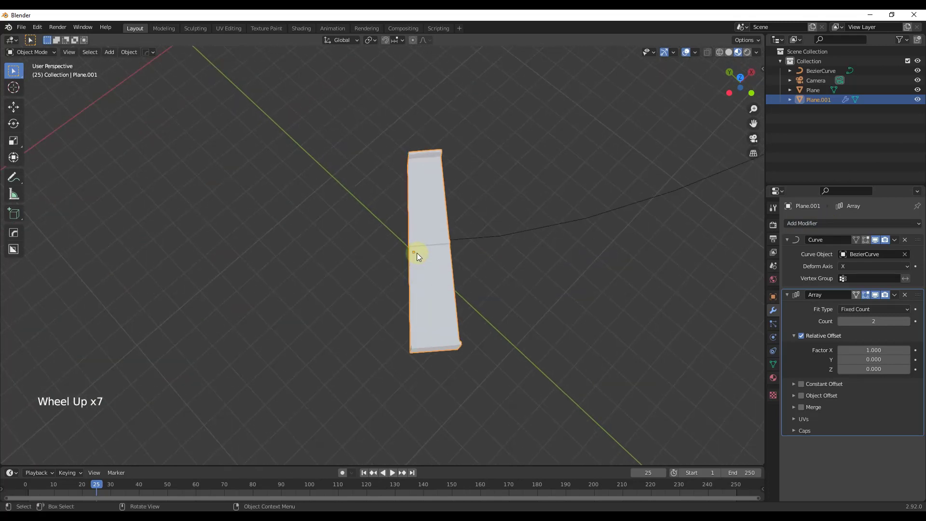
scroll(down, 3)
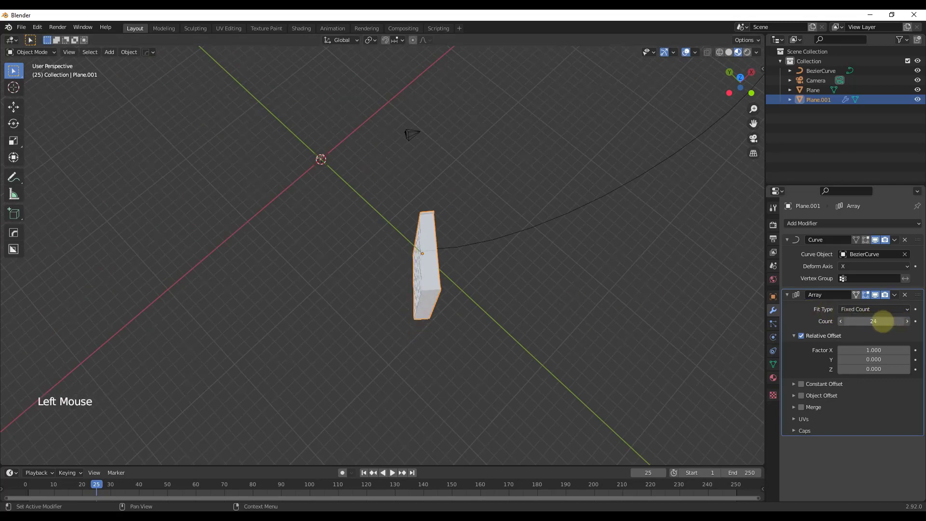
scroll(down, 3)
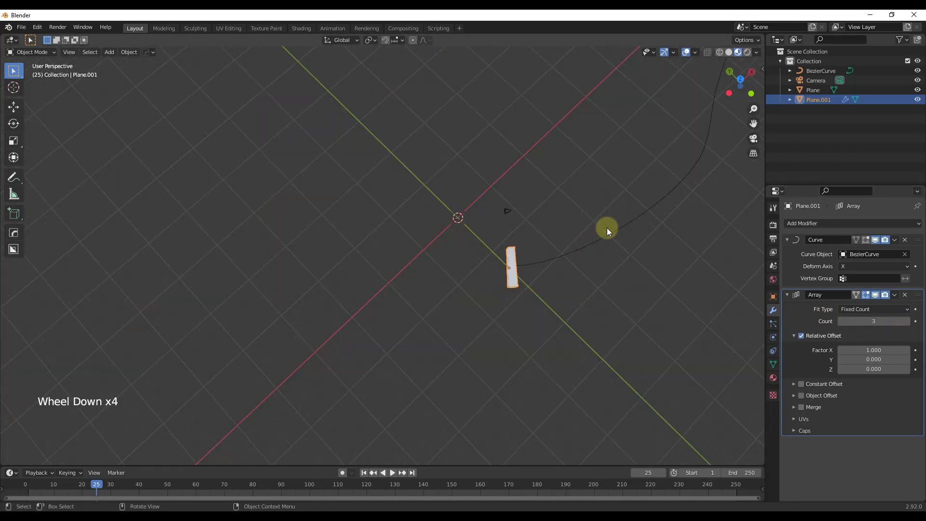
scroll(up, 3)
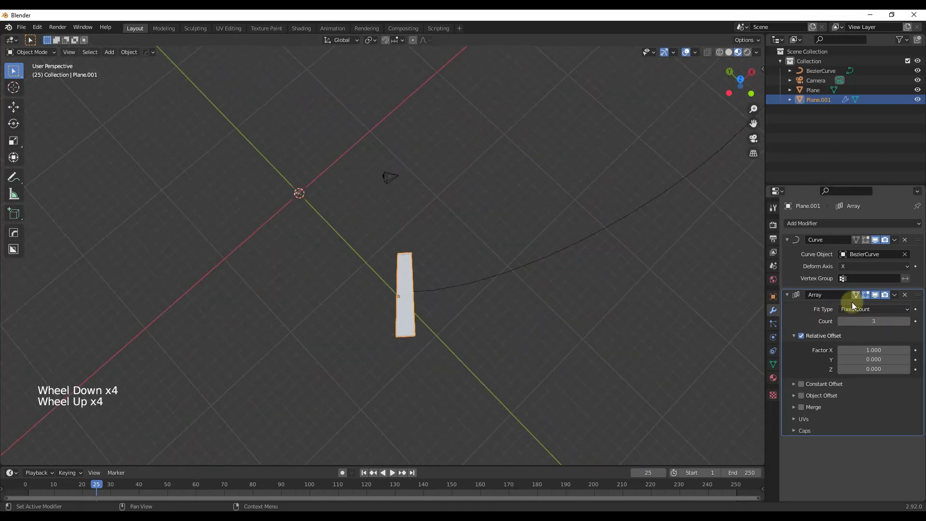
click(873, 308)
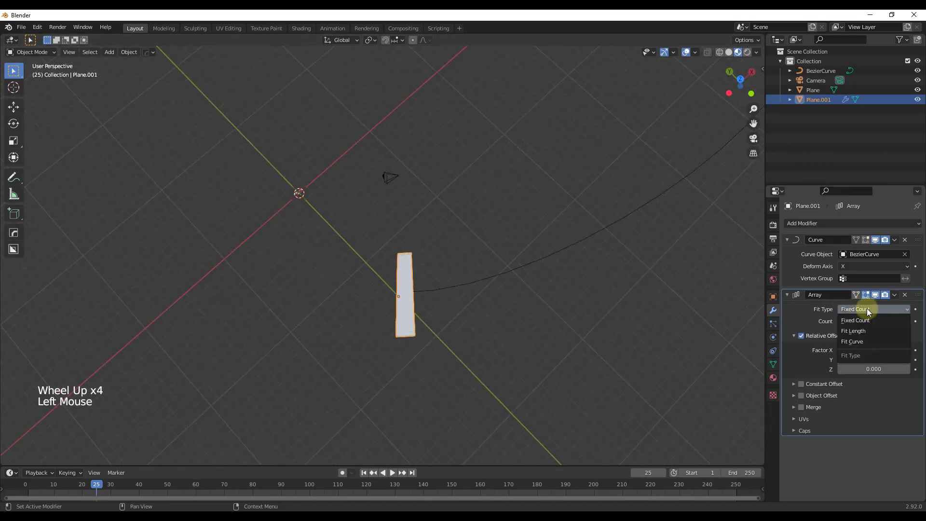
click(852, 341)
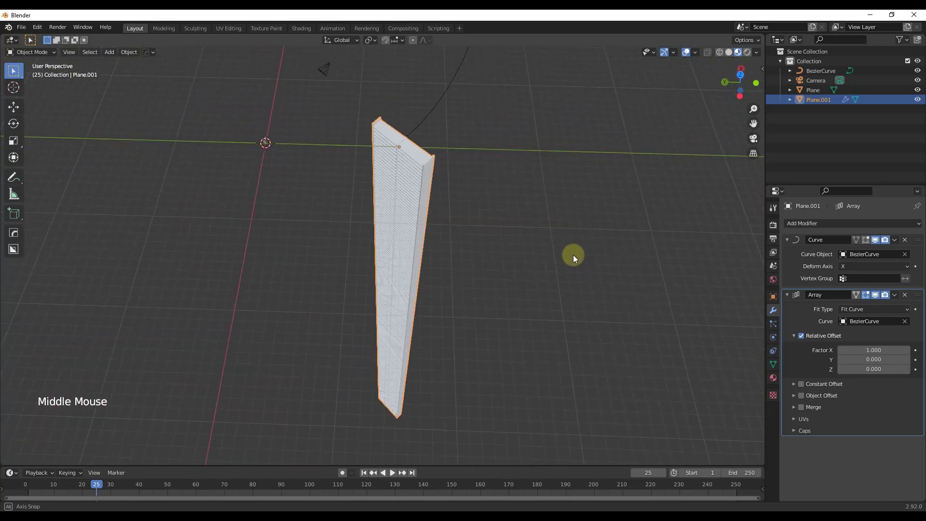
scroll(up, 3)
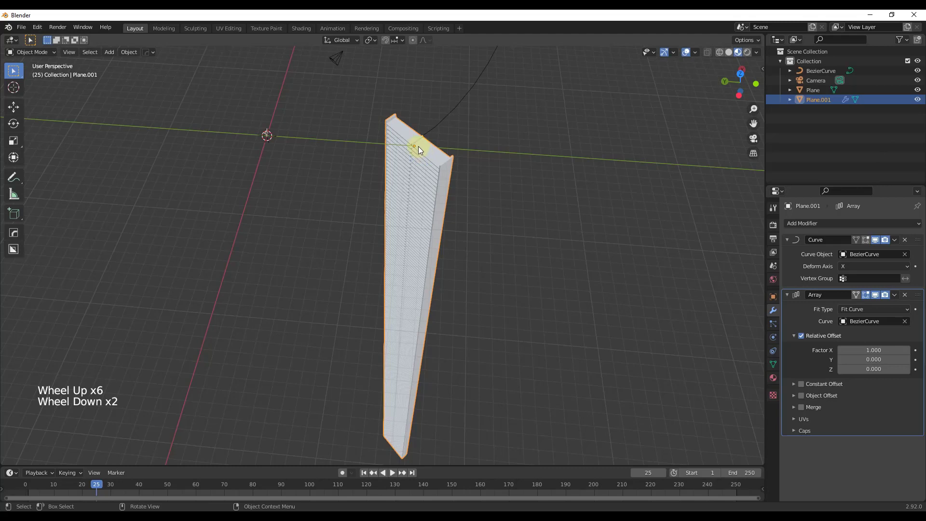
Step: Apply Rotation & Scale to Plane.001 and order Array before Curve for a continuous bending road
click(129, 52)
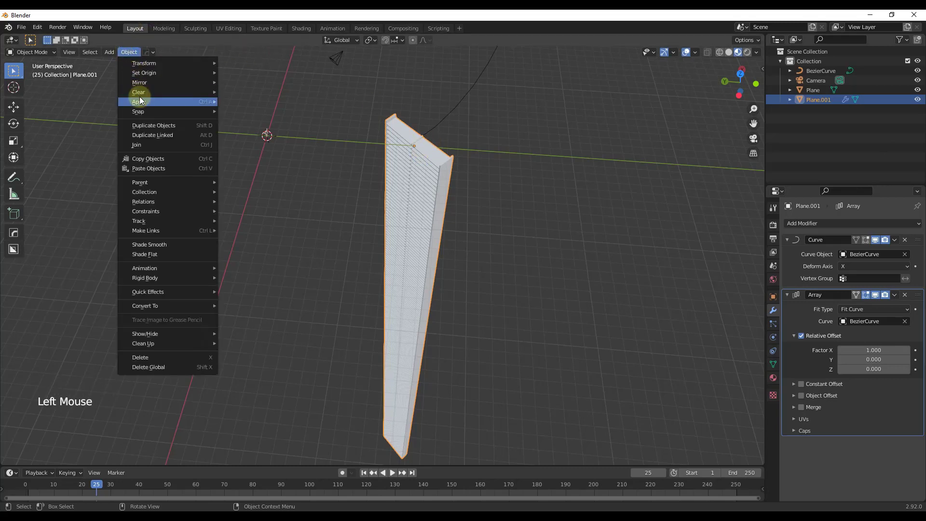
click(137, 101)
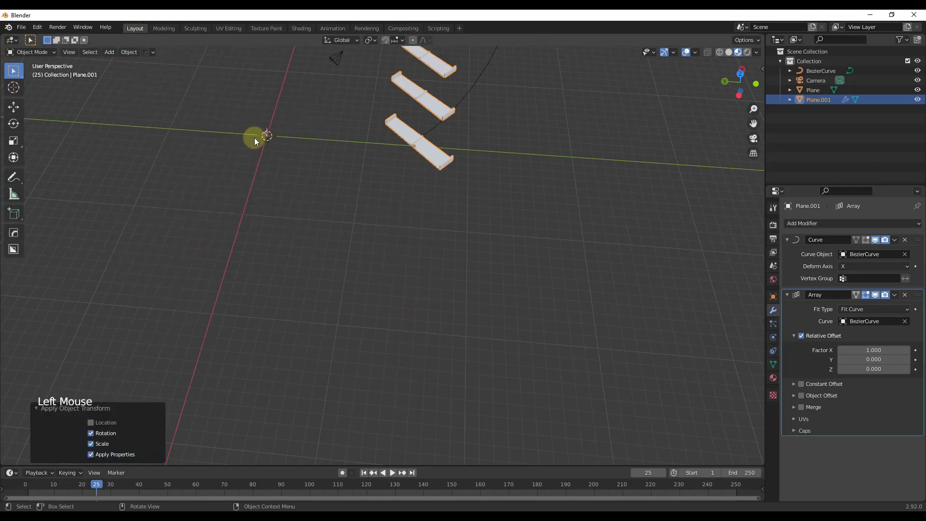
scroll(down, 3)
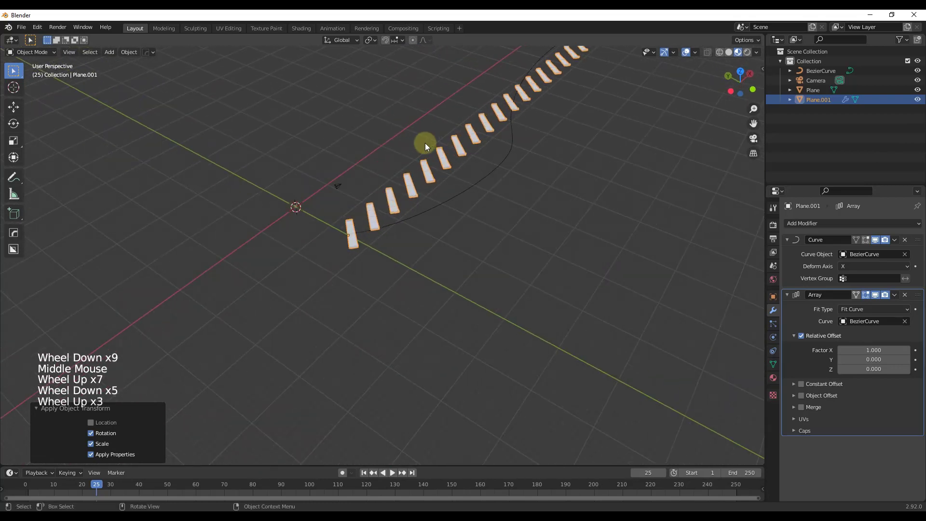
scroll(down, 3)
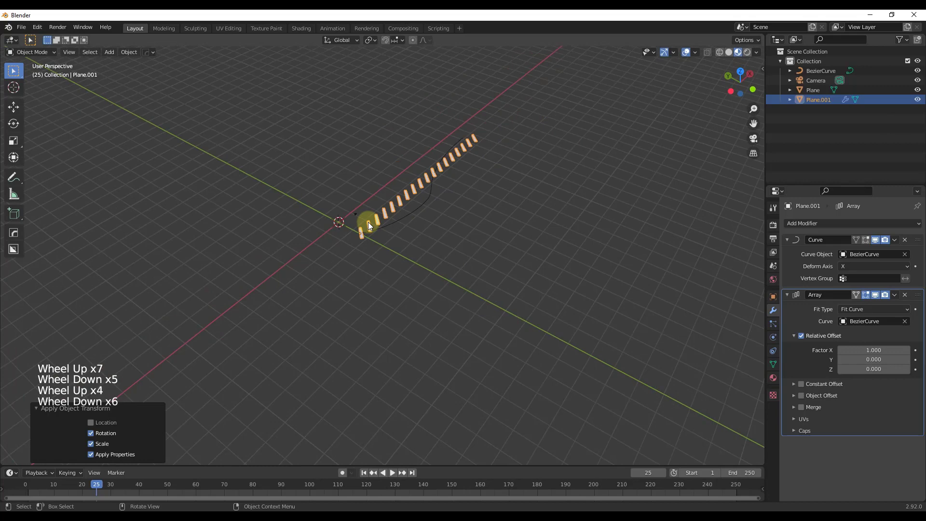
scroll(up, 3)
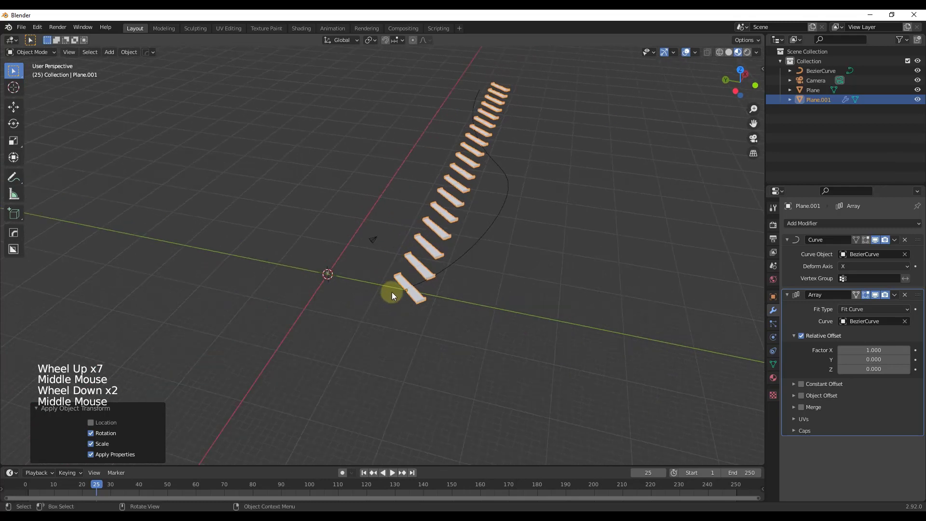
mouse_move(492, 109)
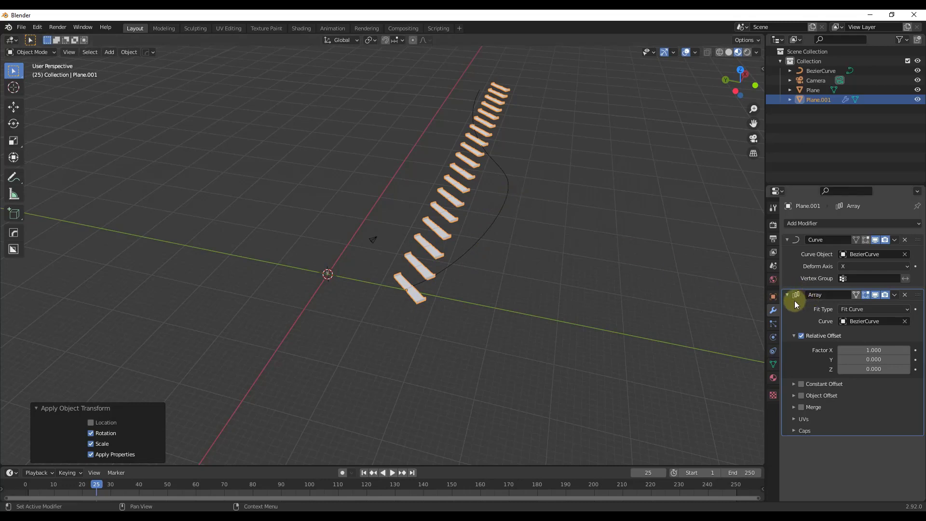
mouse_move(804, 279)
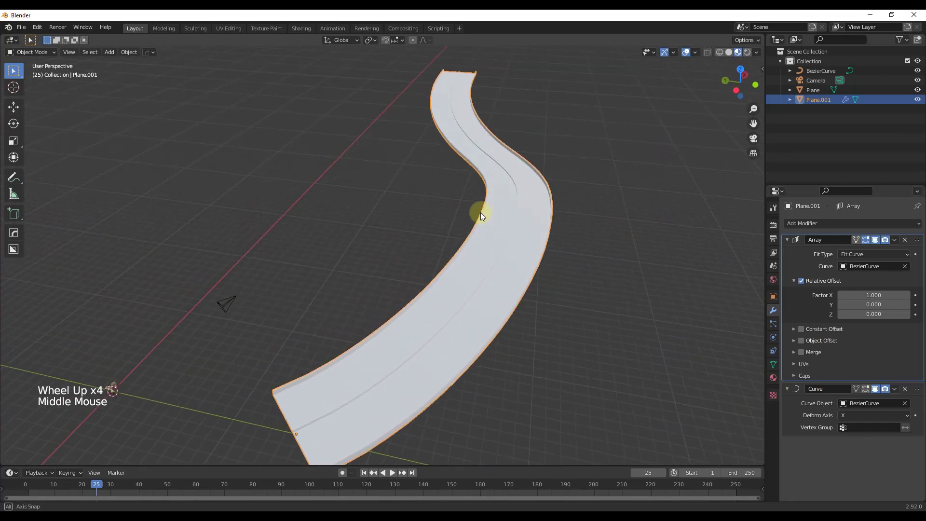
scroll(down, 3)
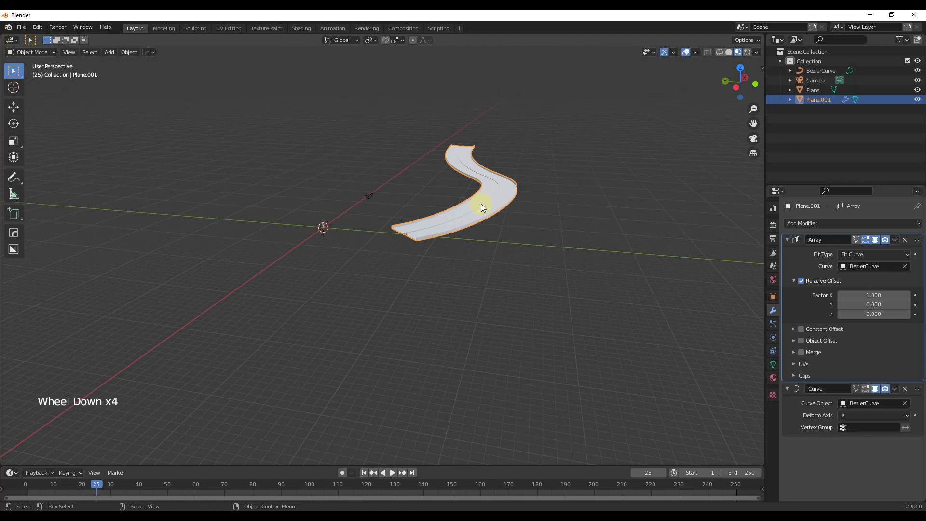
Step: View the road from the side and bring up the Add menu for a new mesh
scroll(up, 3)
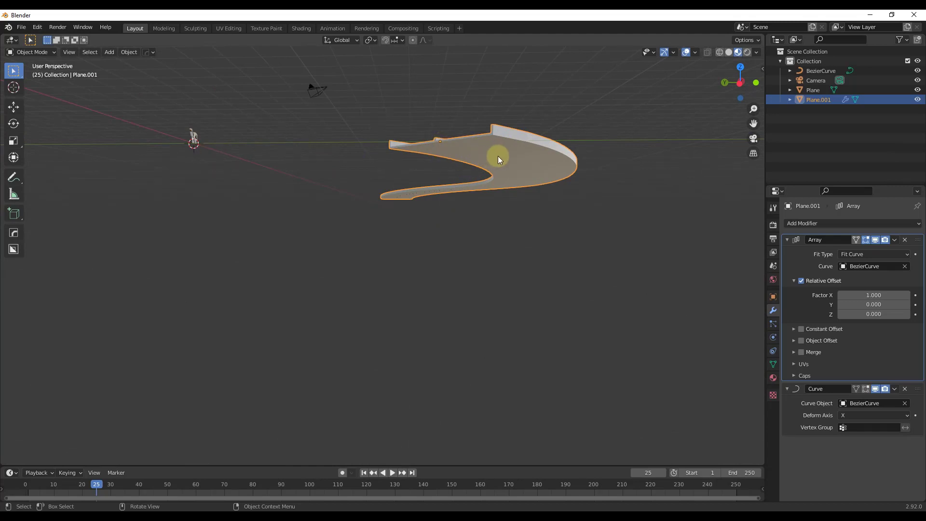
mouse_move(472, 165)
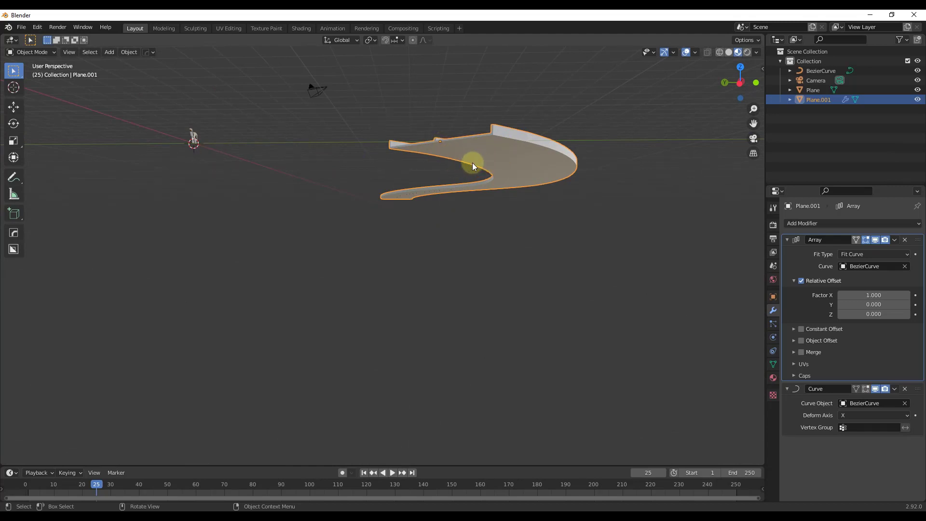
key(shift+a)
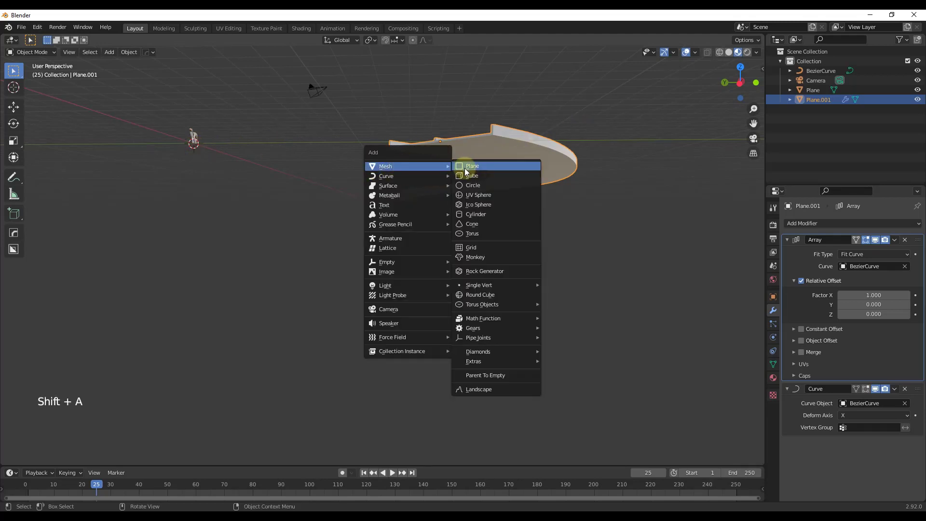
Step: Add Plane.002 beneath the road's middle and rotate it 90° about Y to stand upright
click(472, 166)
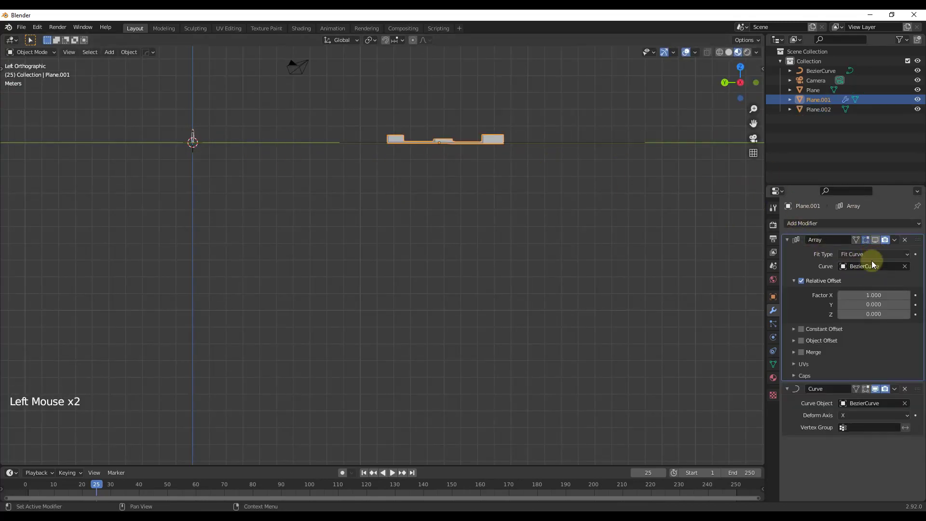
scroll(up, 3)
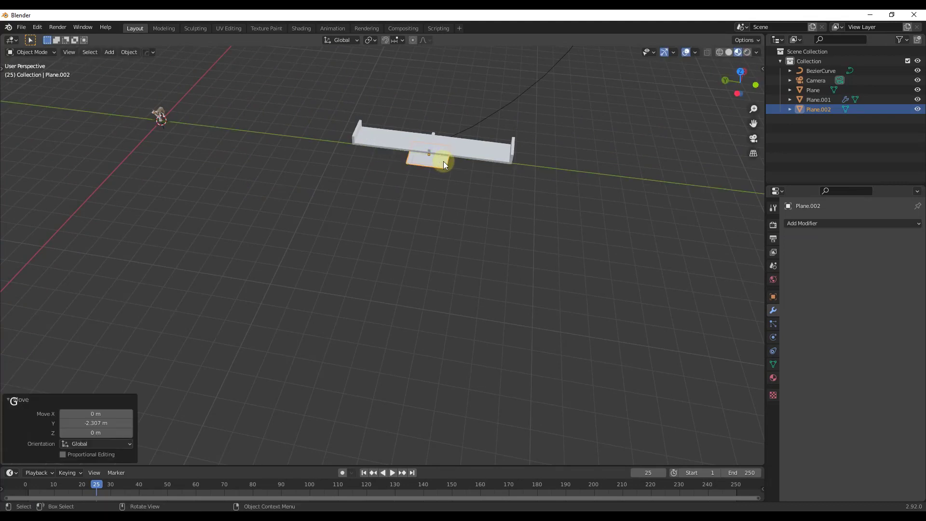
key(r)
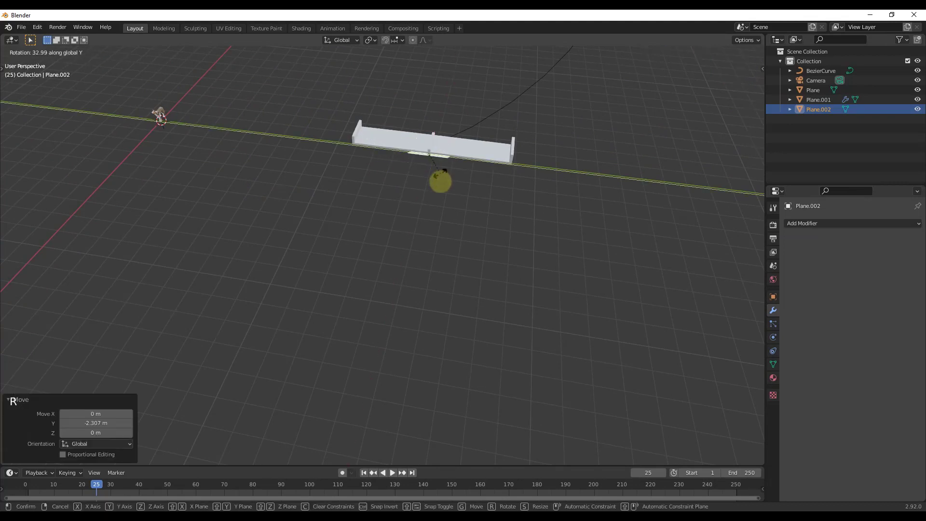
text(90|] = 90°)
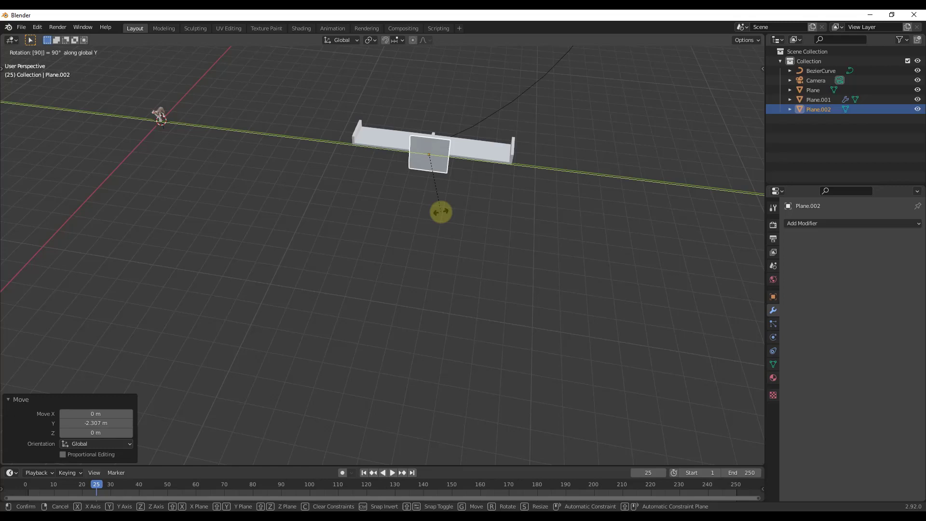
scroll(up, 3)
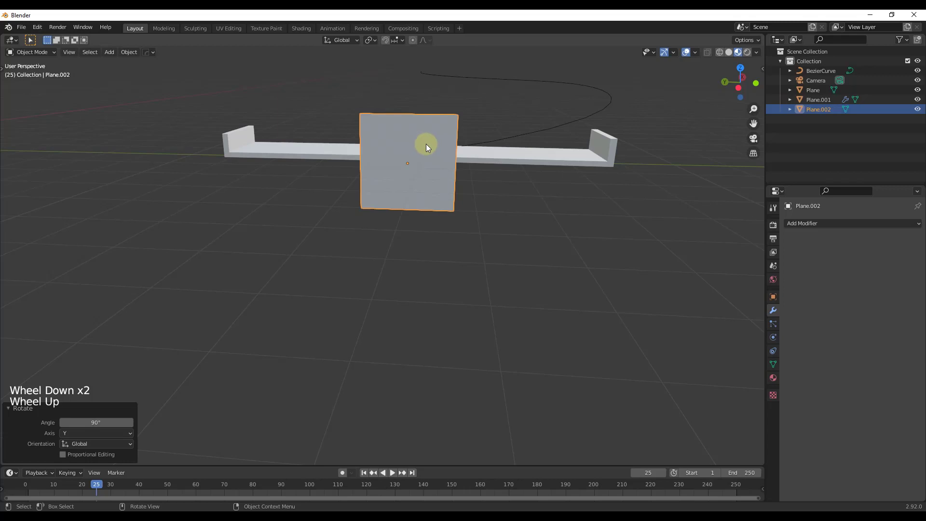
Step: Extrude and move Plane.002's edges into three upright pillar legs with a crossbeam
key(g)
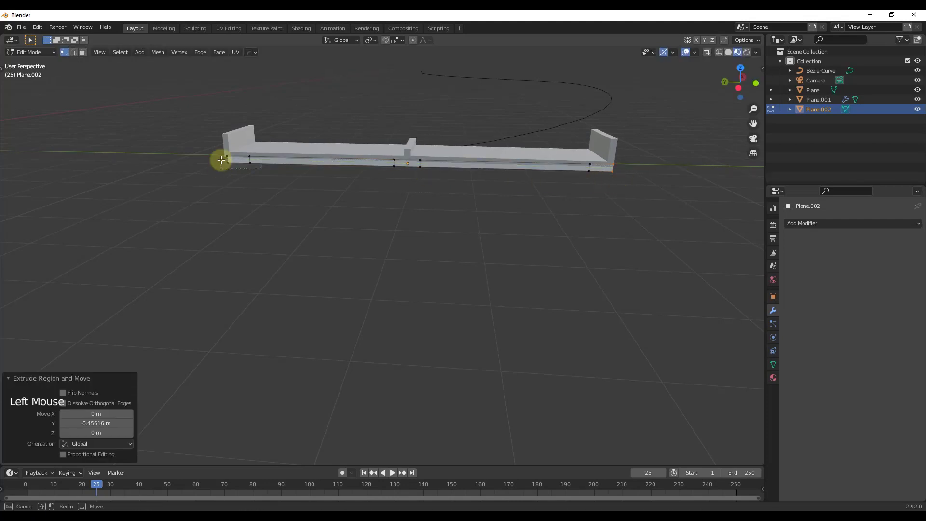
click(573, 180)
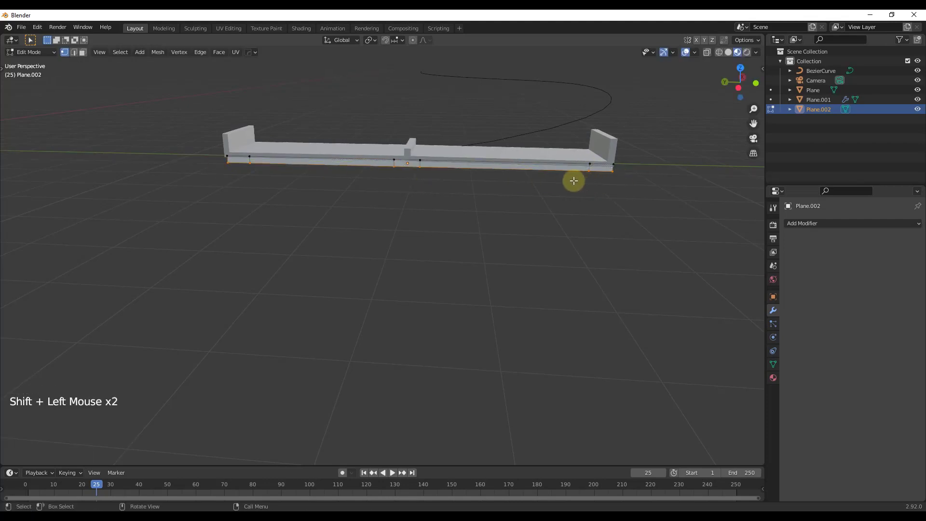
key(e)
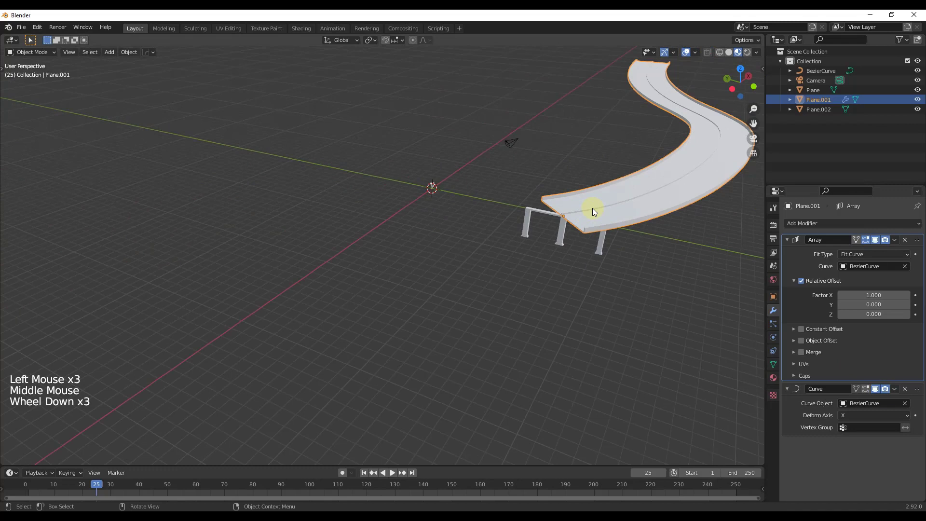
Step: Give Plane.002 a Curve modifier on BezierCurve, then an Array modifier with Count 2
scroll(down, 3)
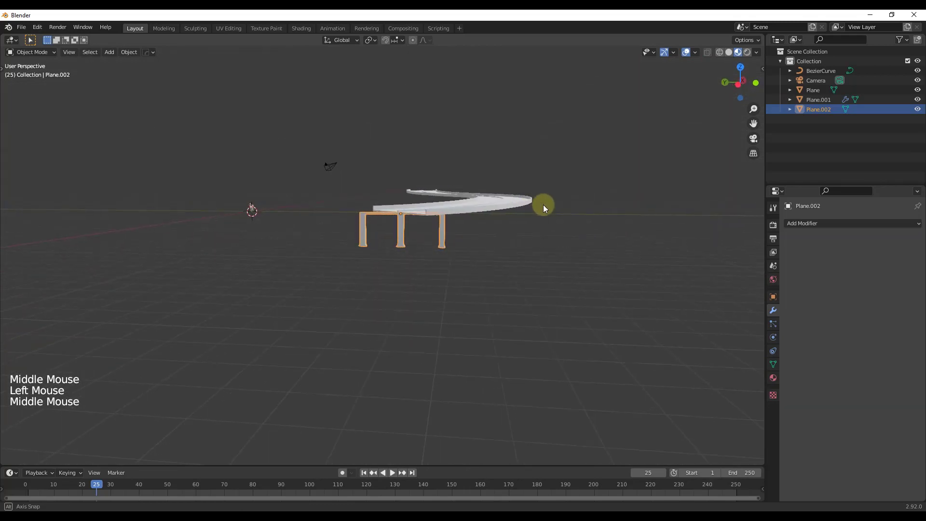
click(802, 223)
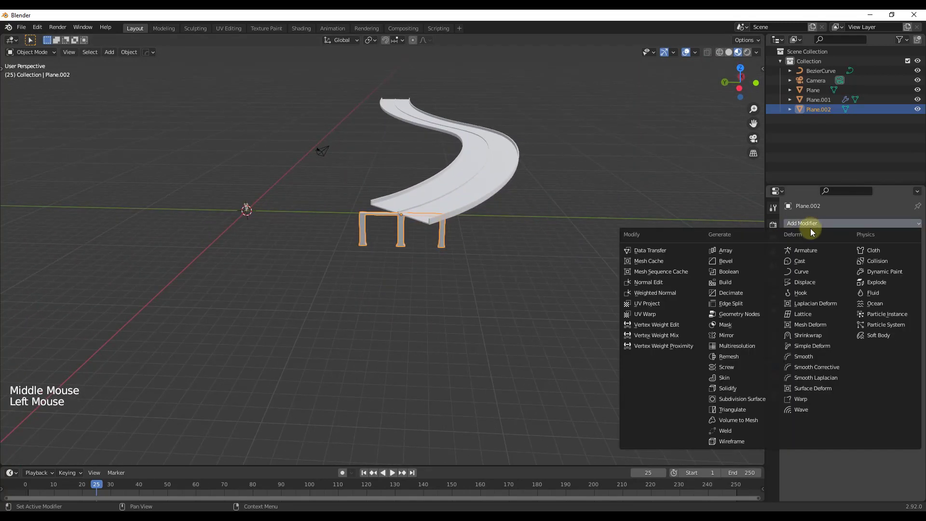
click(802, 271)
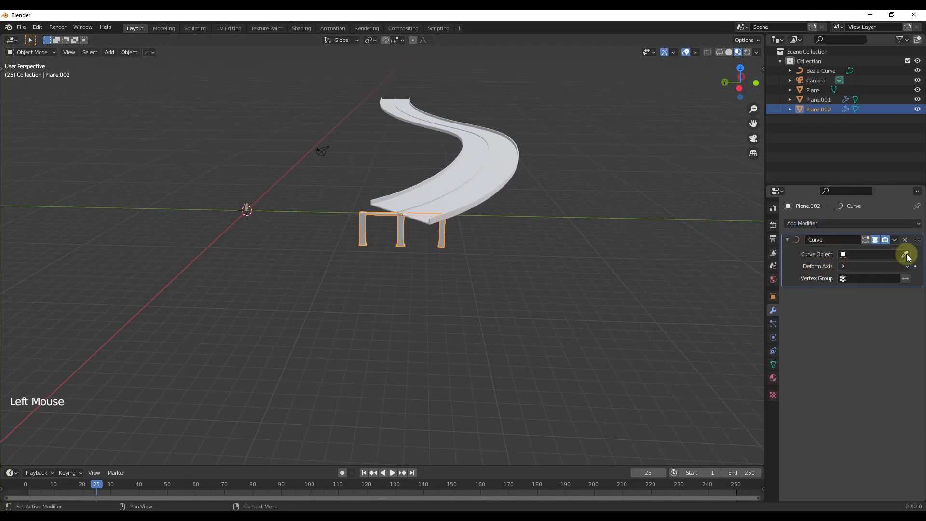
click(906, 254)
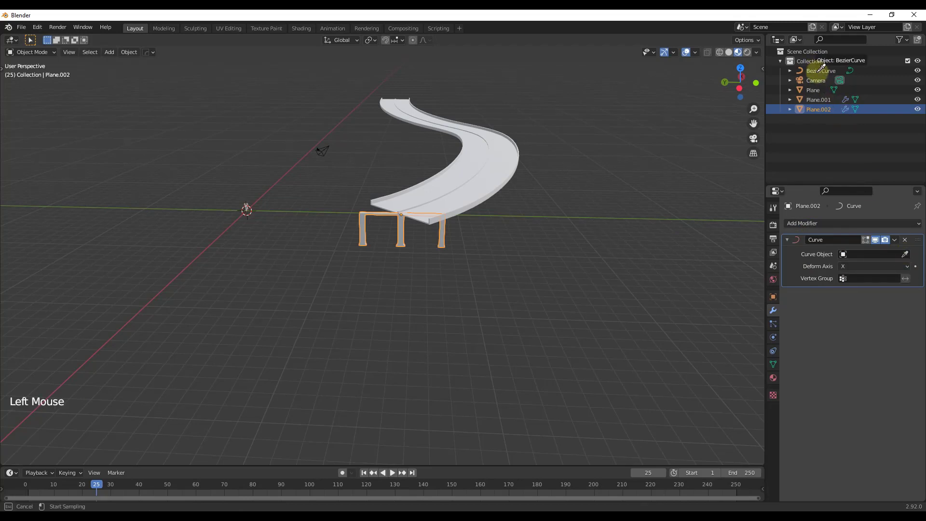
click(871, 253)
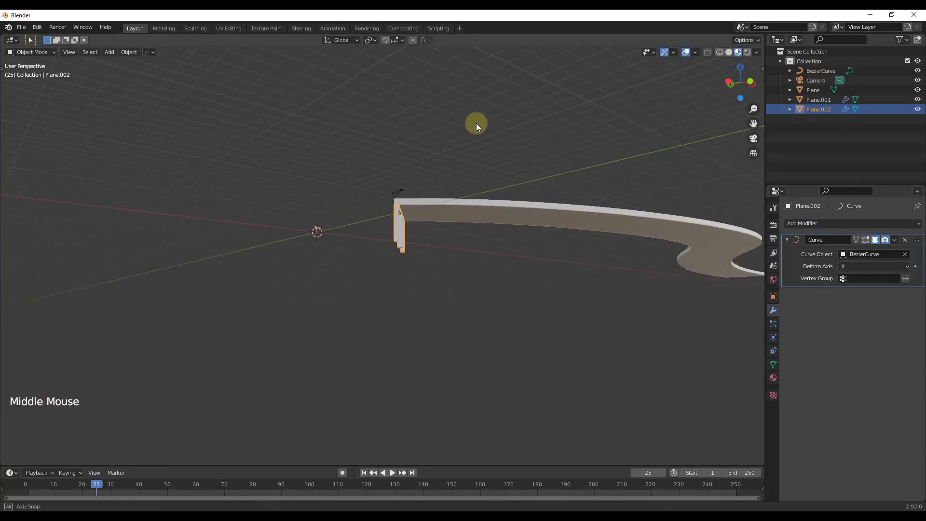
click(802, 222)
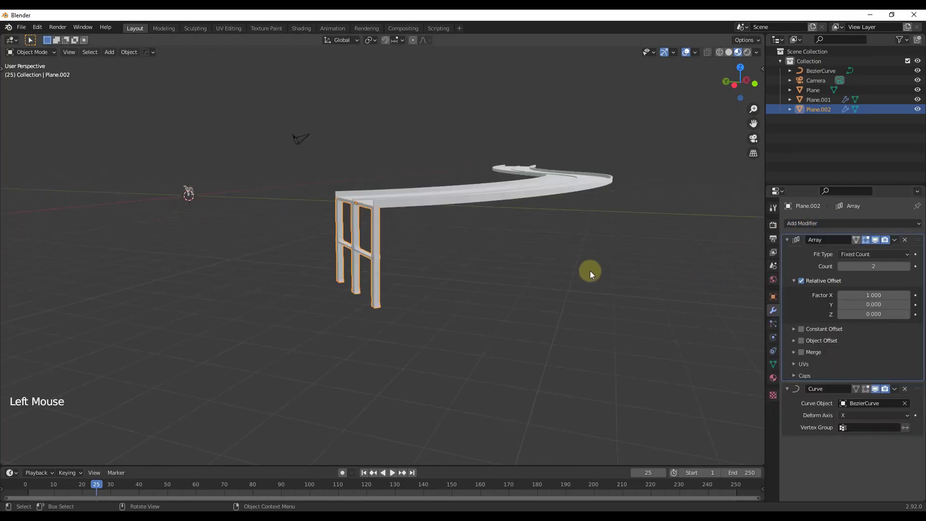
Step: Set the Array to Fit Curve on BezierCurve with Relative Offset X 0 and Z 1
scroll(up, 3)
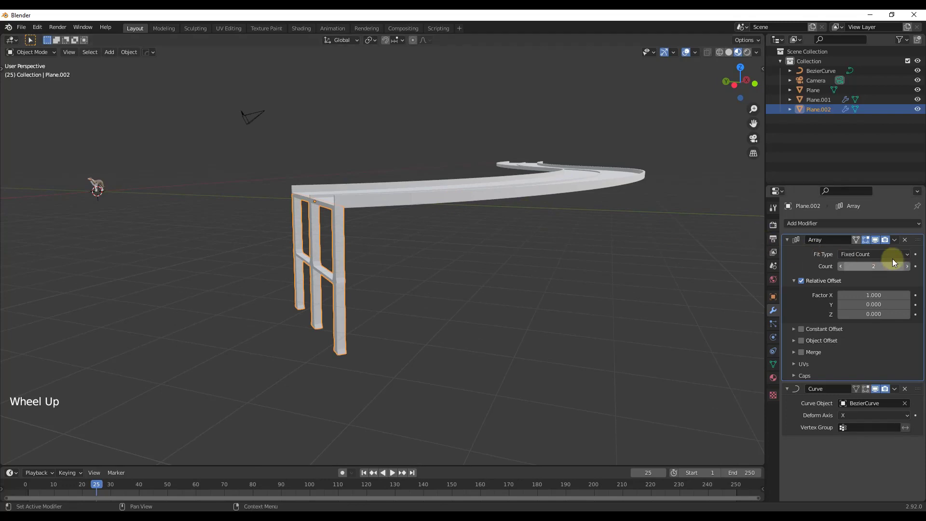
click(874, 254)
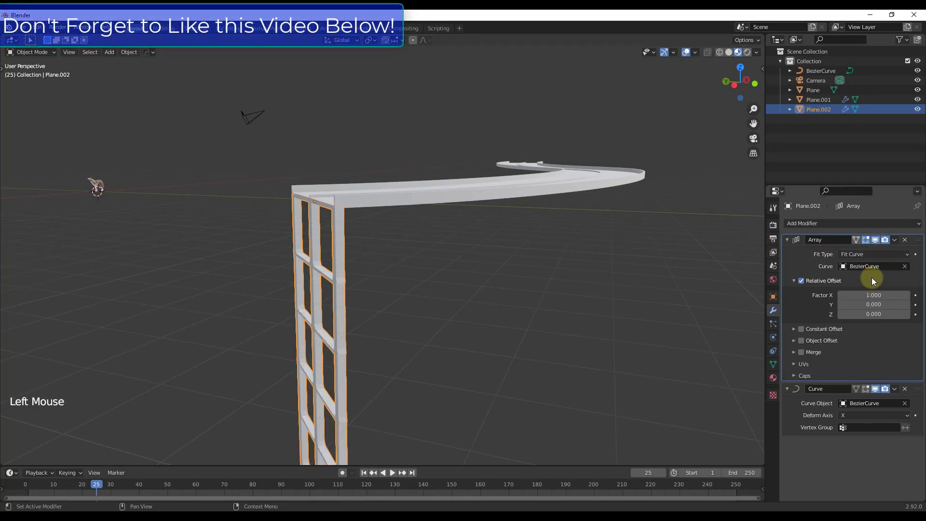
mouse_move(886, 268)
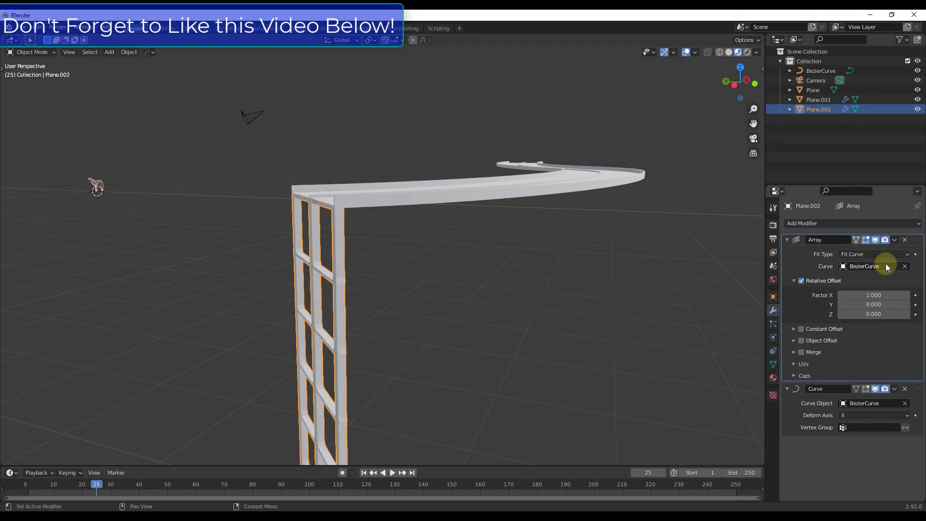
click(904, 266)
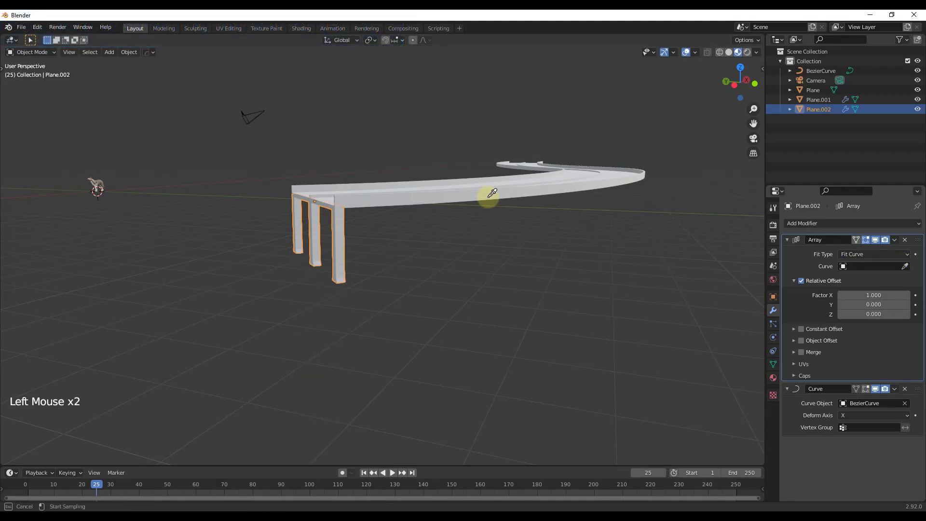
mouse_move(819, 70)
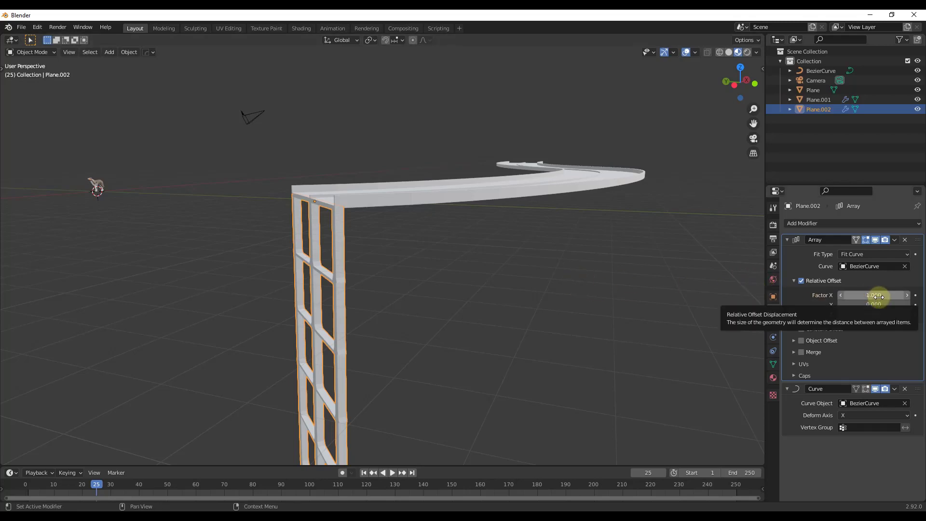
click(874, 296)
text(0.000)
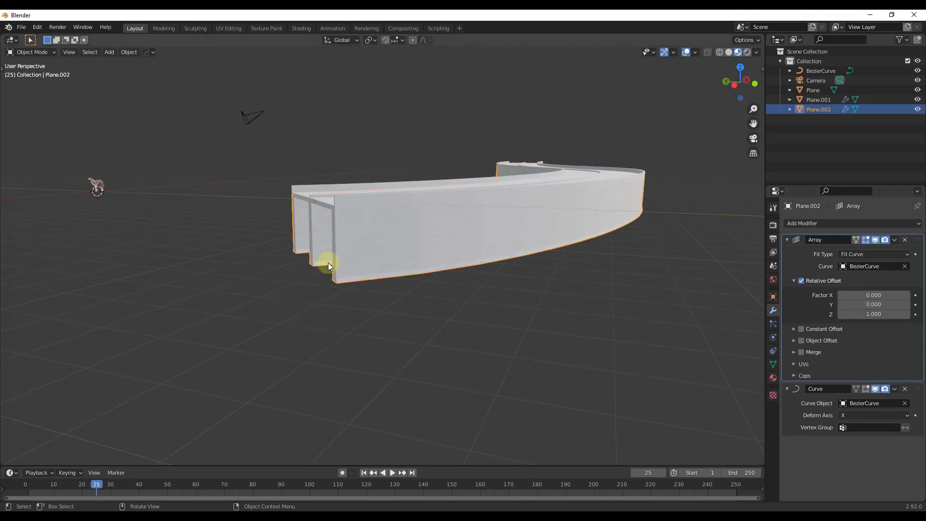
Step: Raise the Array Relative Offset Z to about 20.9 so the pillar groups stand apart along the road
scroll(down, 3)
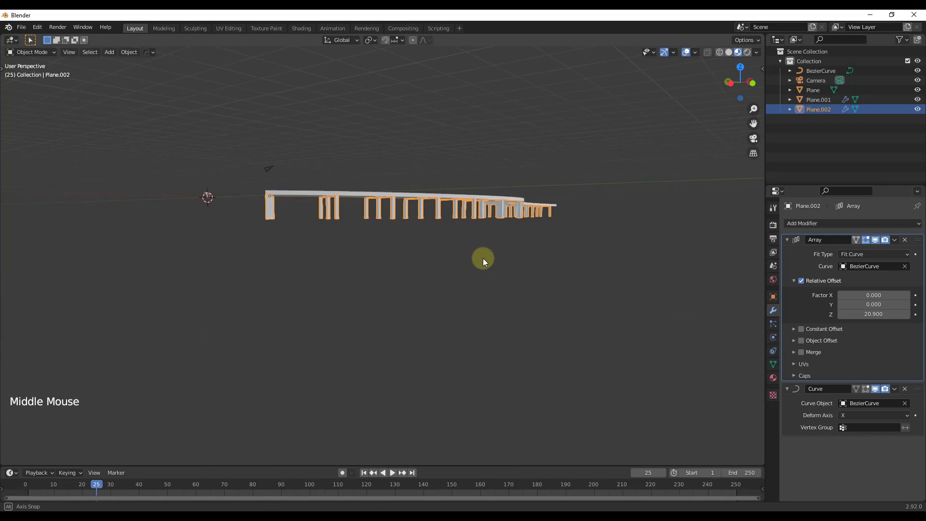
key(Tab)
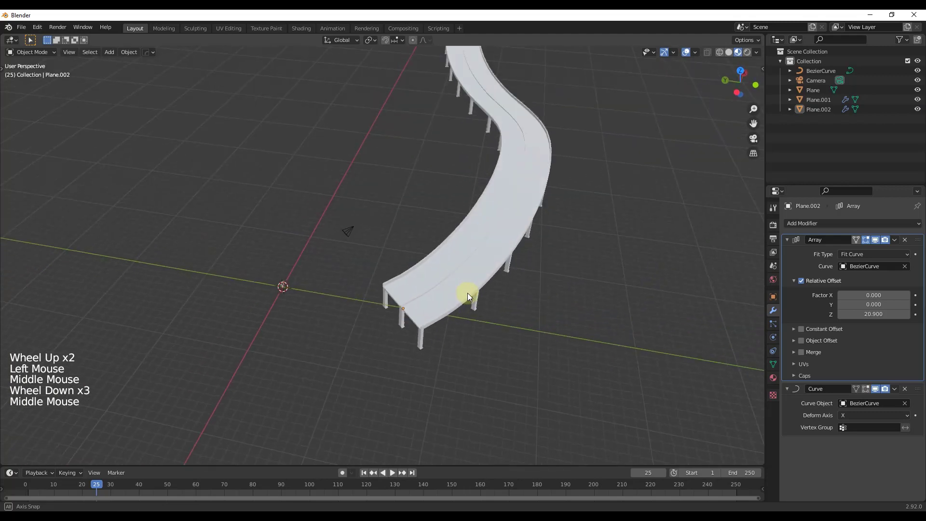
scroll(down, 3)
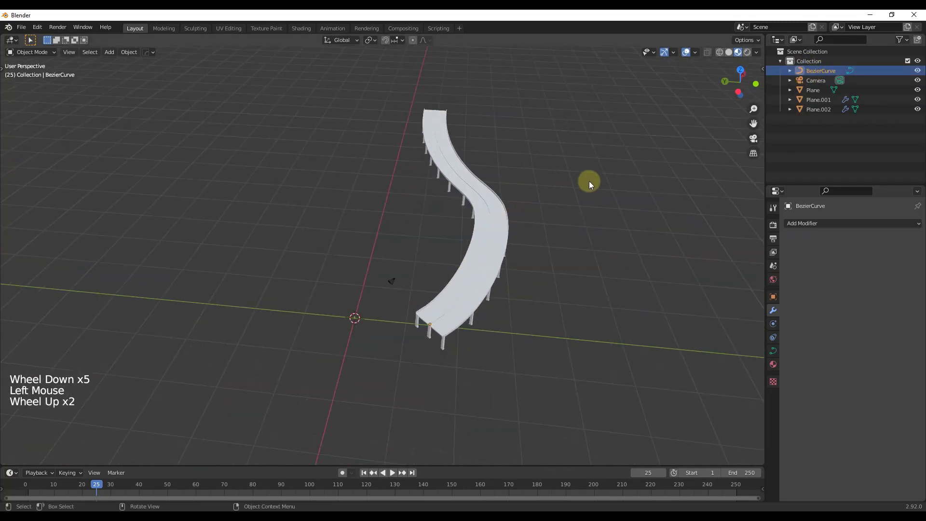
Step: Edit BezierCurve's handles and control points to bend the highway into a gentler S-shaped path
key(Tab)
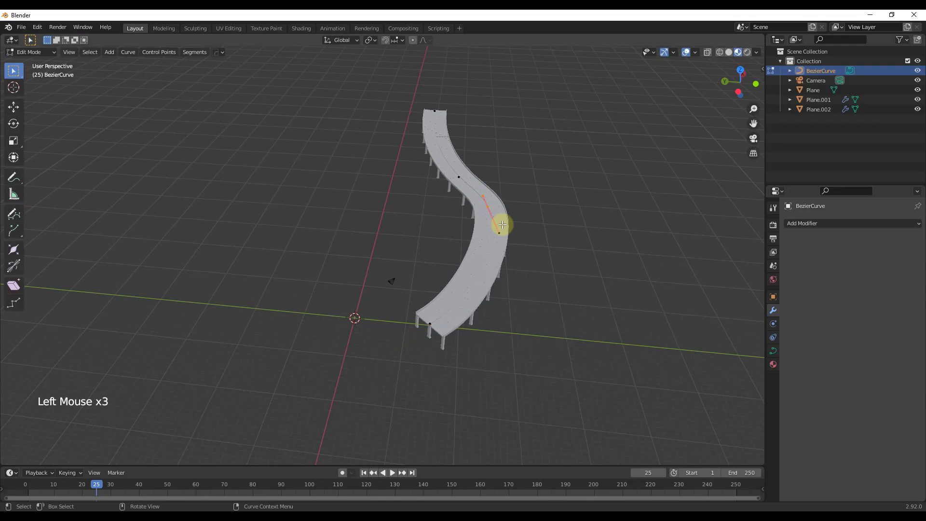
key(g)
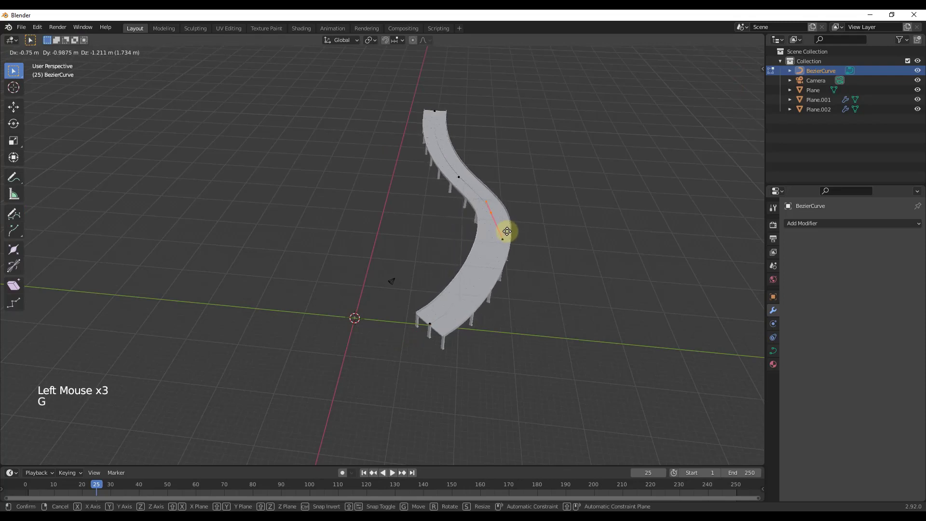
key(z)
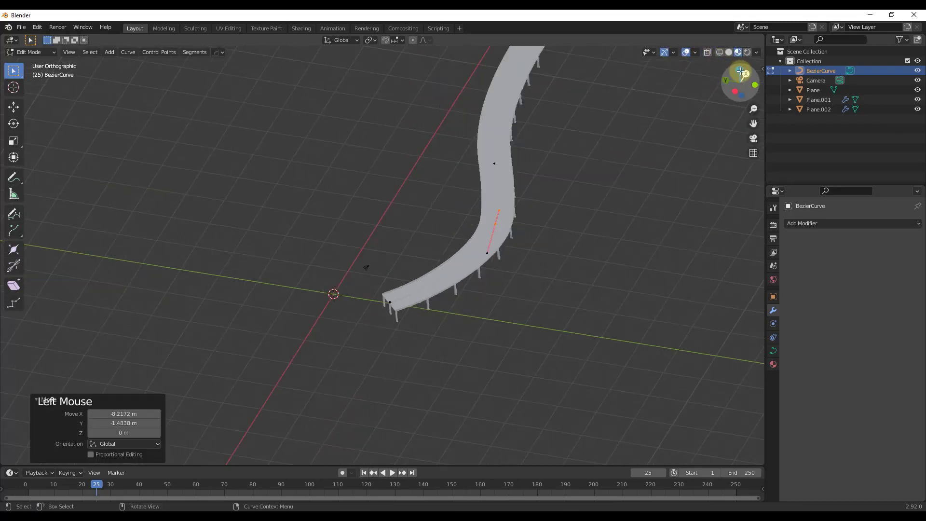
scroll(down, 3)
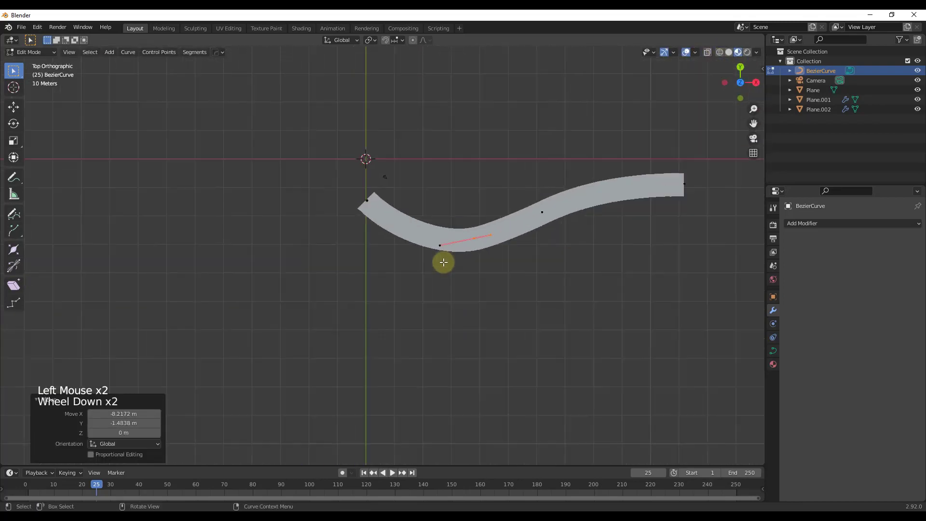
key(g)
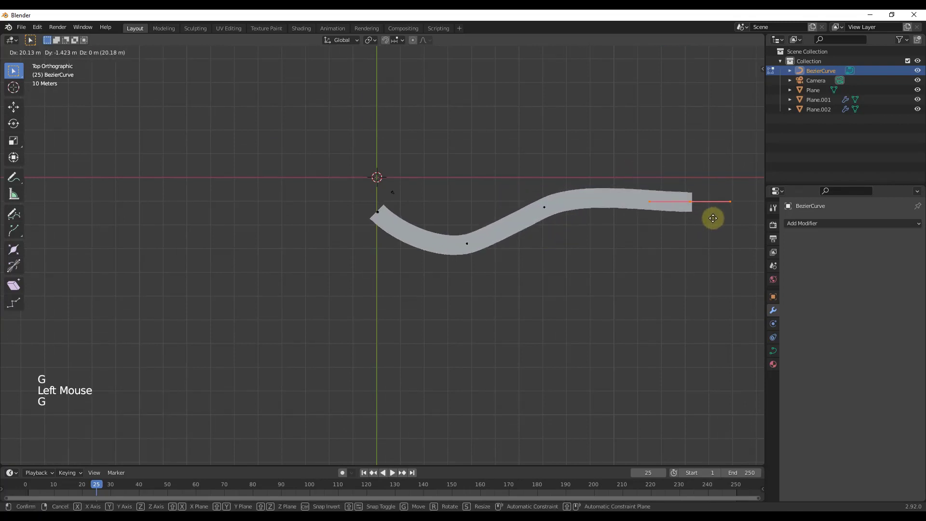
mouse_move(585, 230)
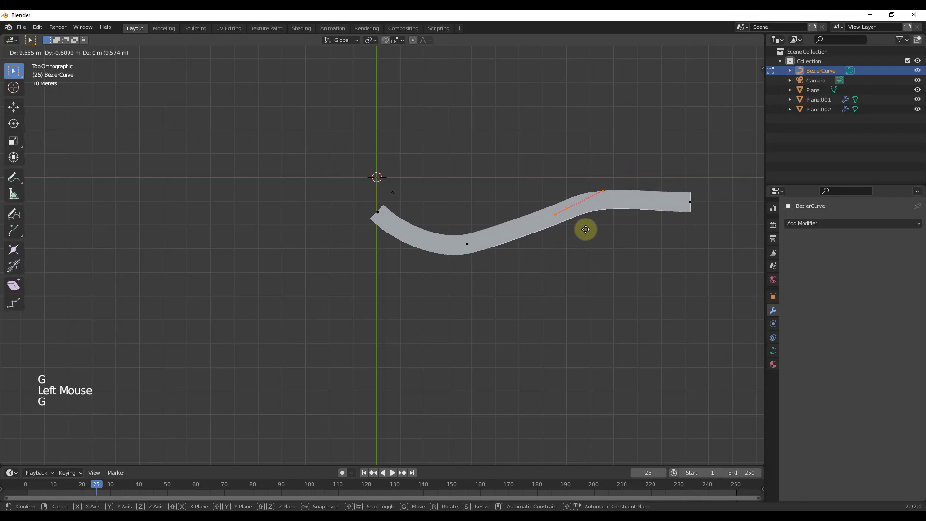